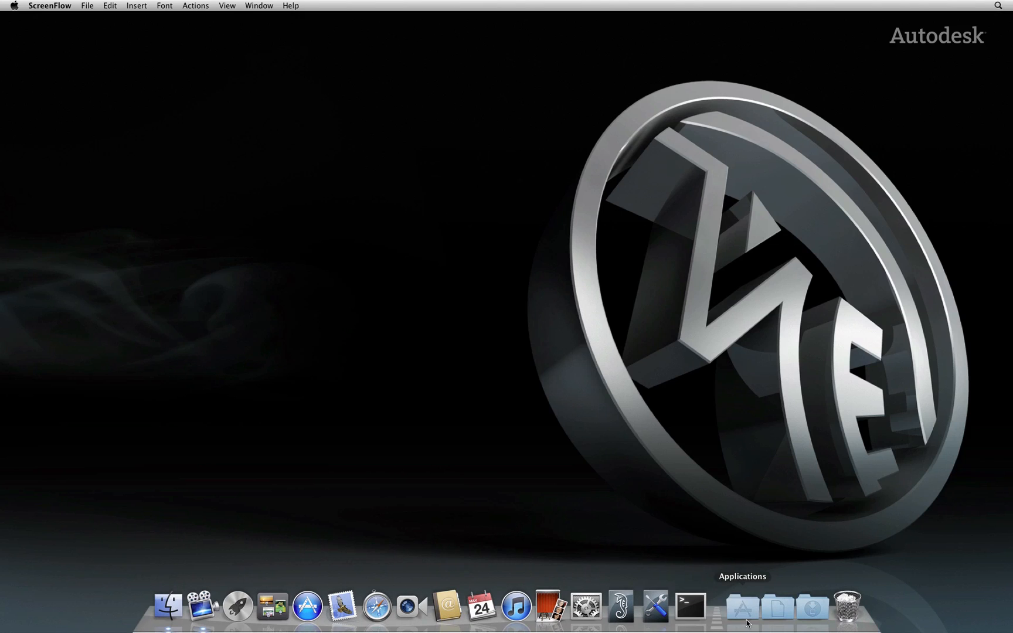
- Launch Smoke 2013 from the Dock's Applications > Autodesk > Smoke 2013 folder
{"action": "left_click", "coordinate": [741, 607]}
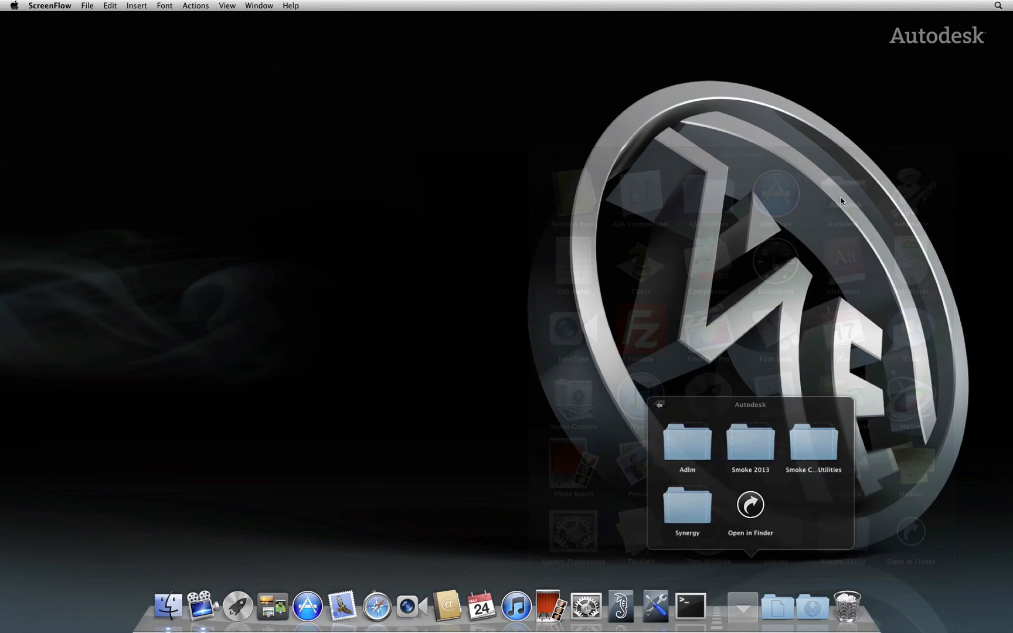
{"action": "left_click", "coordinate": [749, 450]}
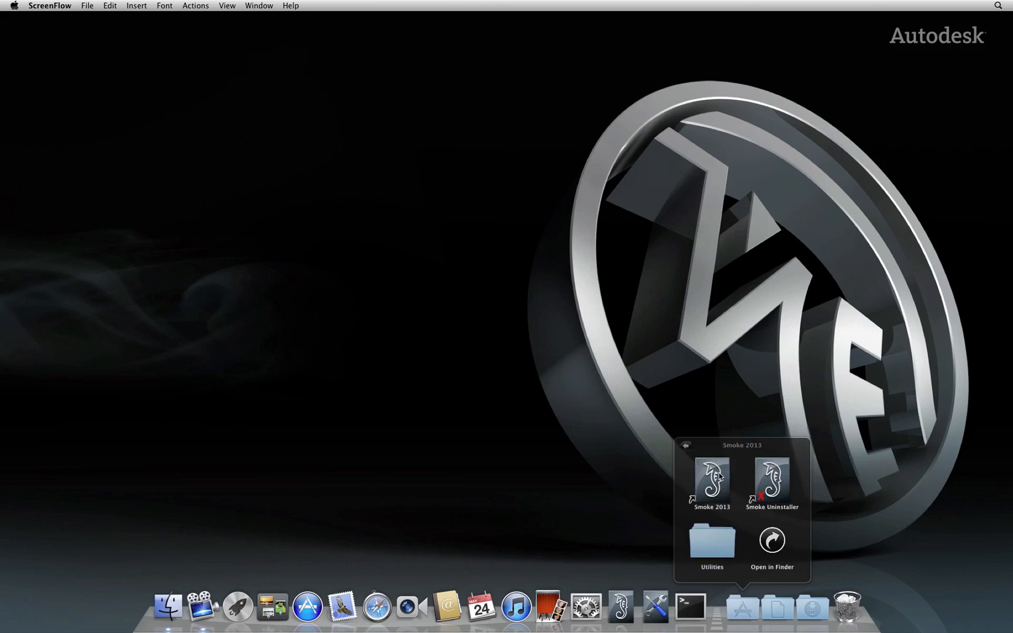
{"action": "left_click", "coordinate": [711, 471]}
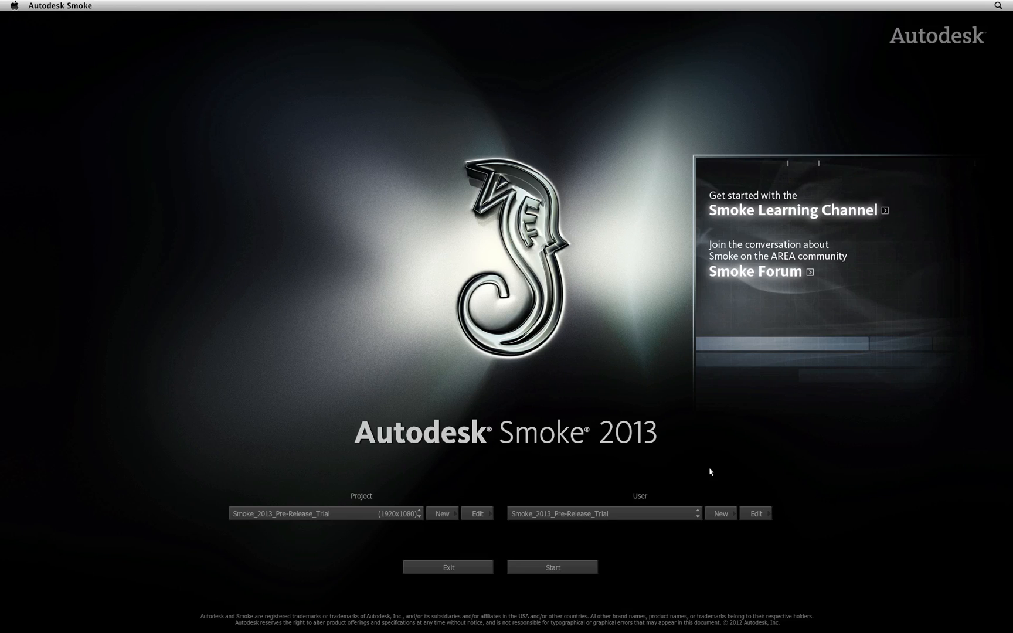
{"action": "mouse_move", "coordinate": [361, 481]}
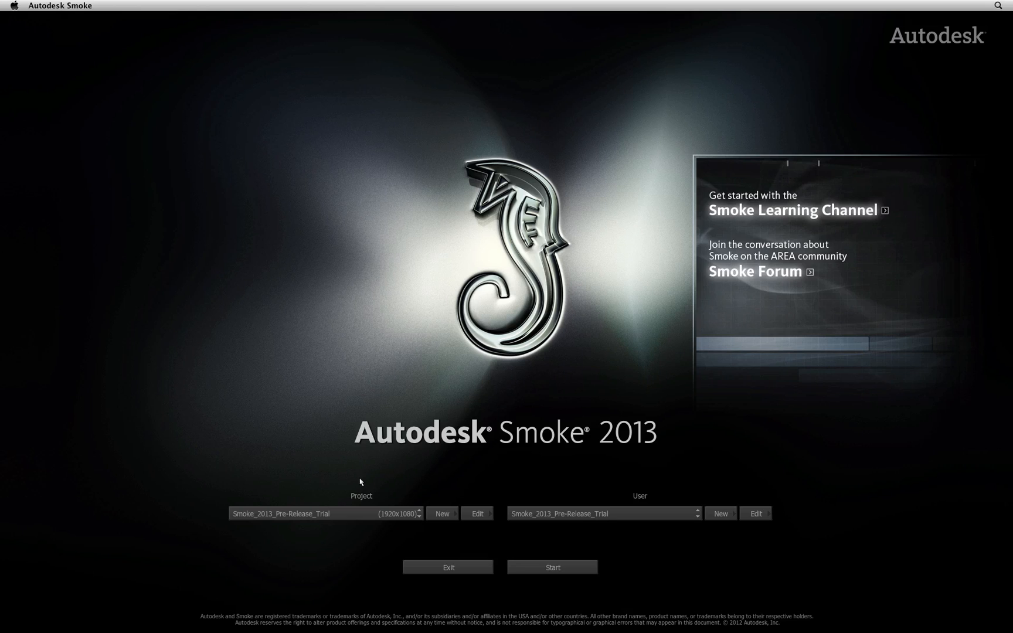
{"action": "mouse_move", "coordinate": [359, 480]}
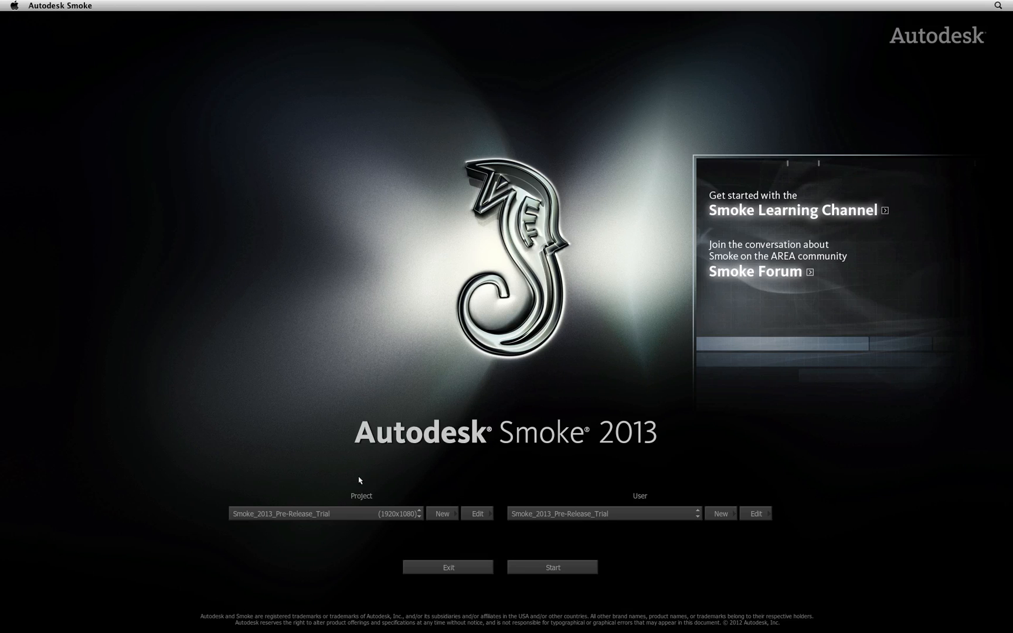
{"action": "mouse_move", "coordinate": [390, 483]}
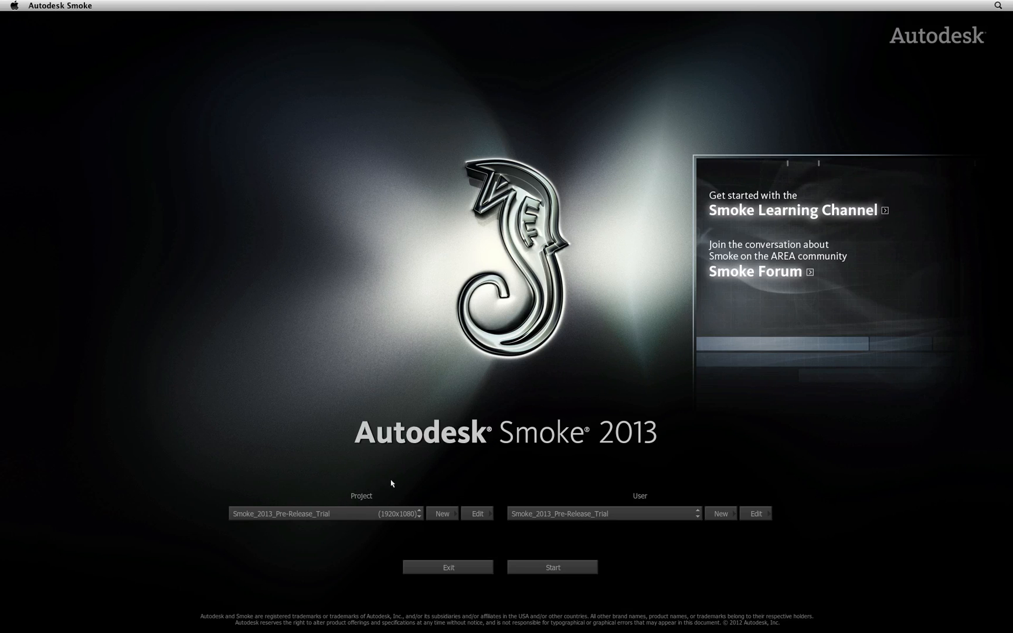
- Open the Create New Project dialog from the Smoke startup screen
{"action": "left_click", "coordinate": [442, 513]}
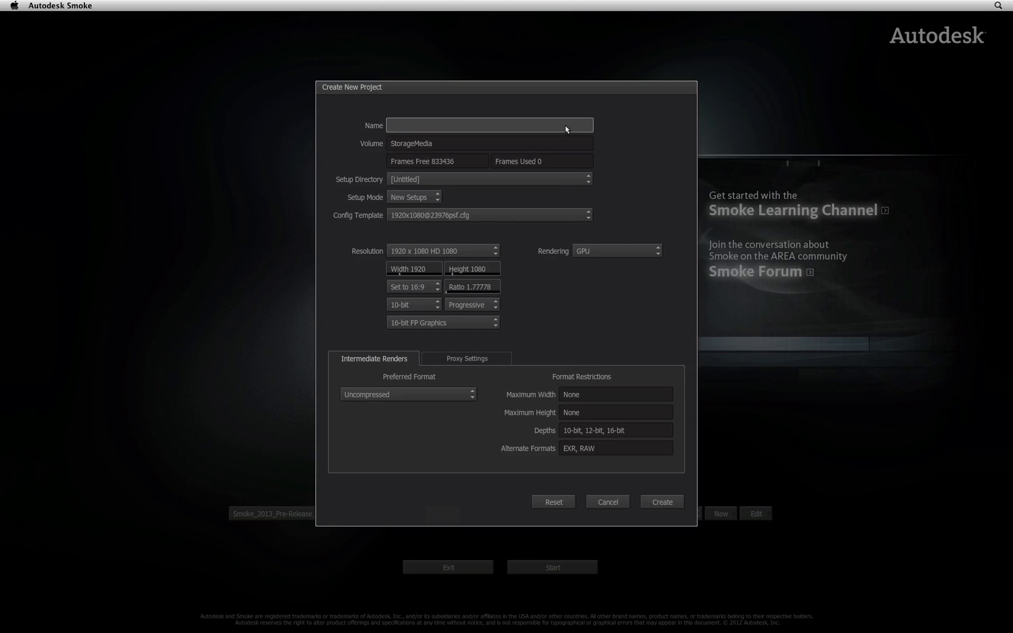
- Enter 'my_1st_project' as the new project's name
{"action": "left_click", "coordinate": [489, 125]}
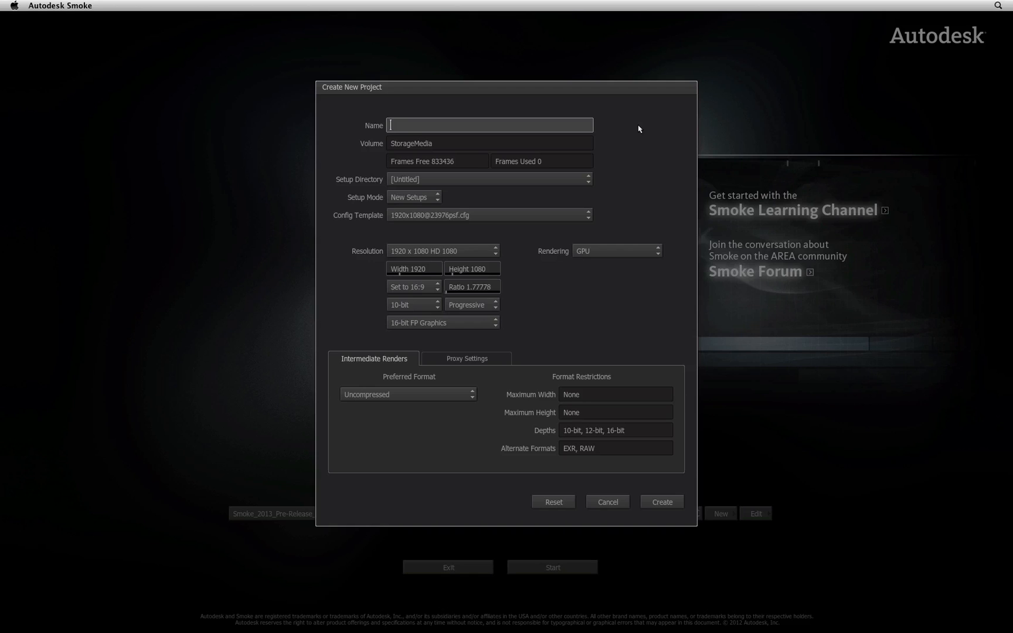
{"action": "type", "text": "my 1st"}
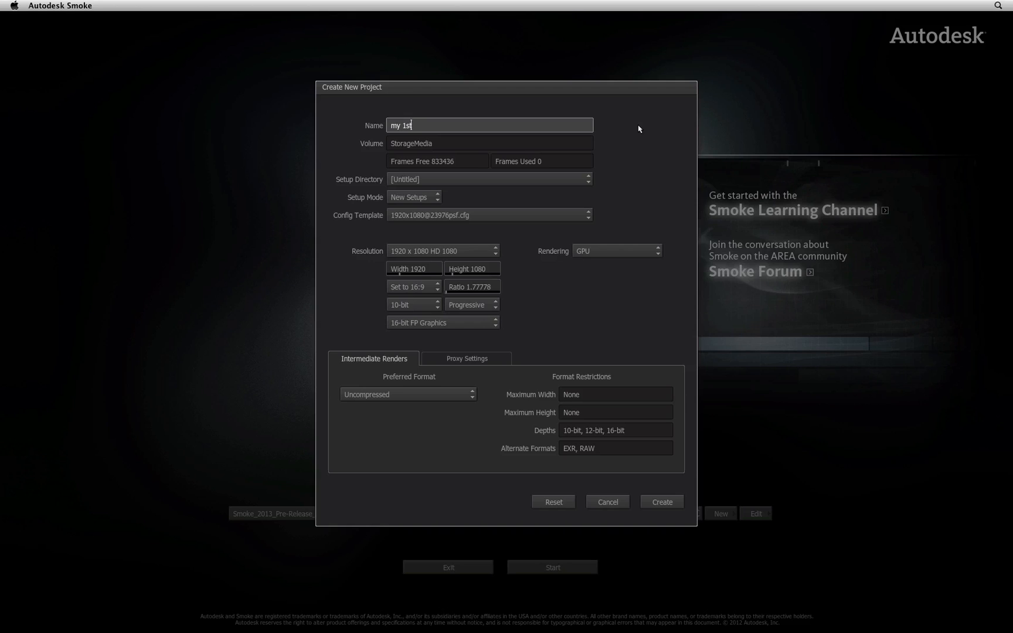
{"action": "type", "text": "project"}
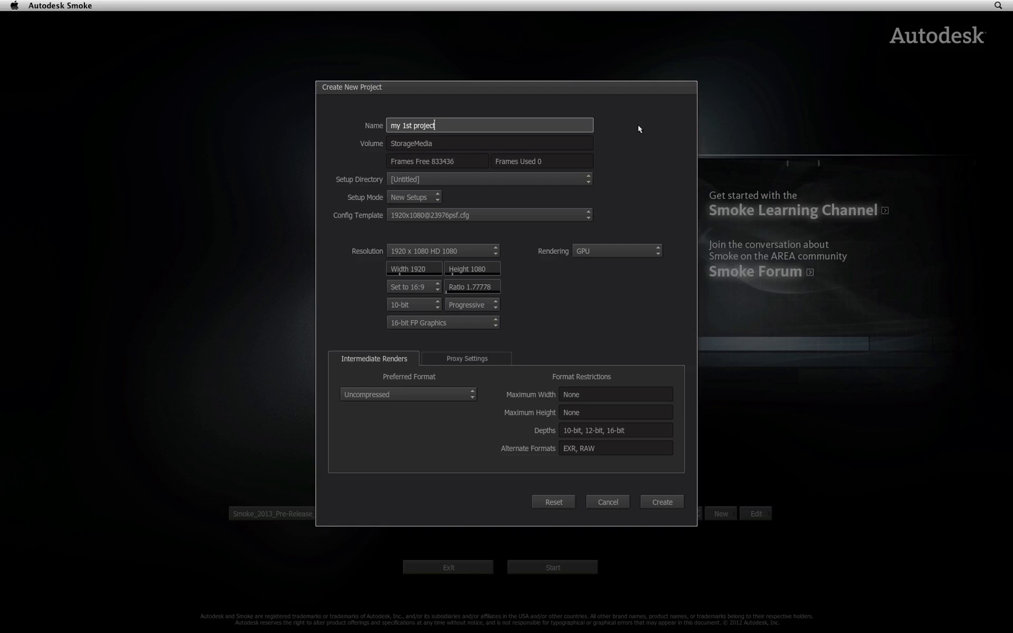
{"action": "type", "text": "my_1st_project"}
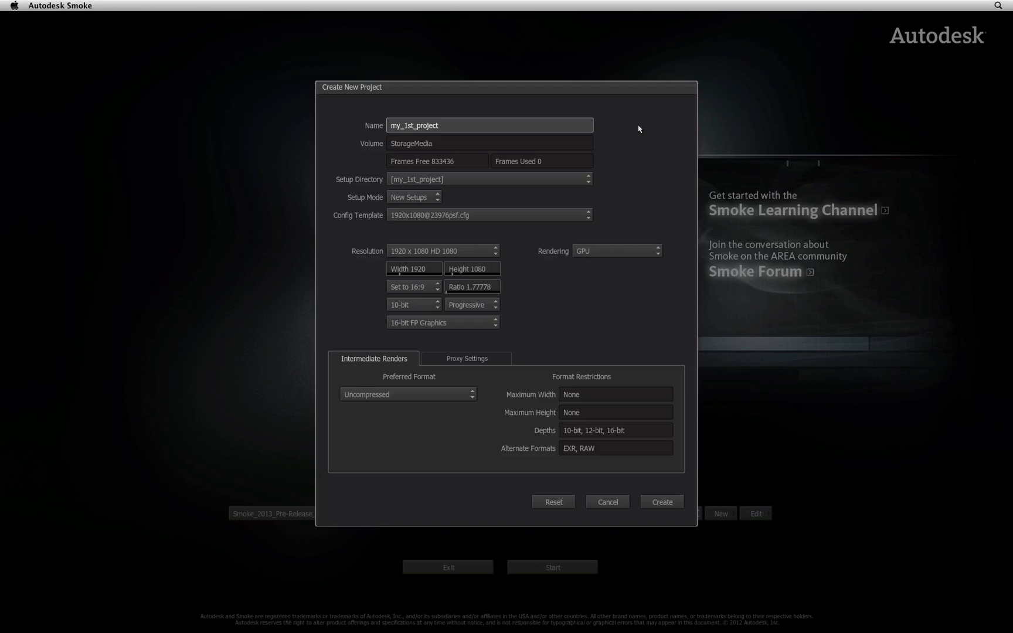
{"action": "mouse_move", "coordinate": [525, 305]}
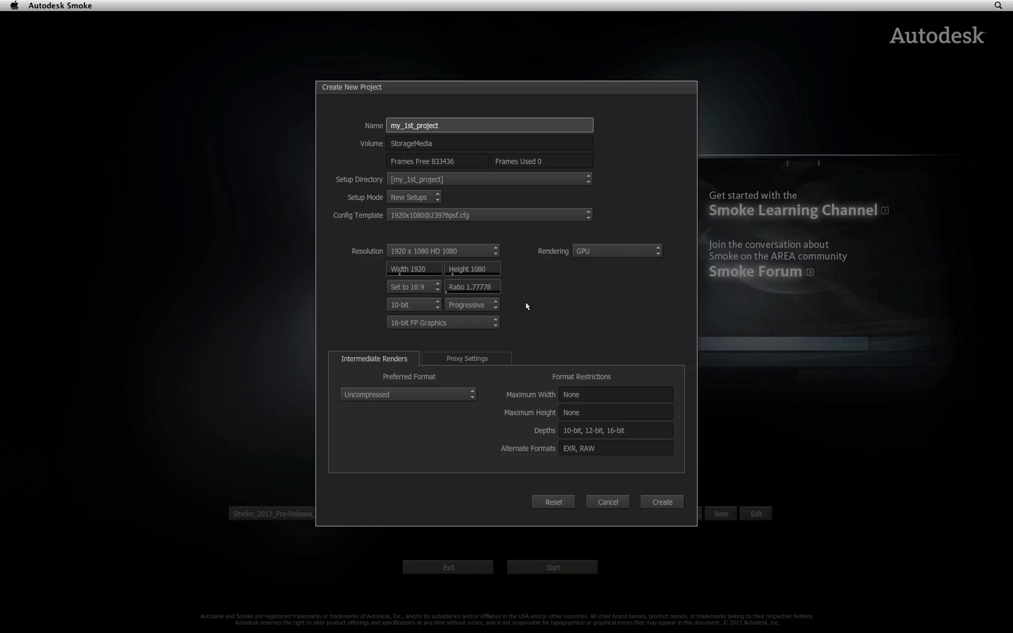
{"action": "mouse_move", "coordinate": [525, 306]}
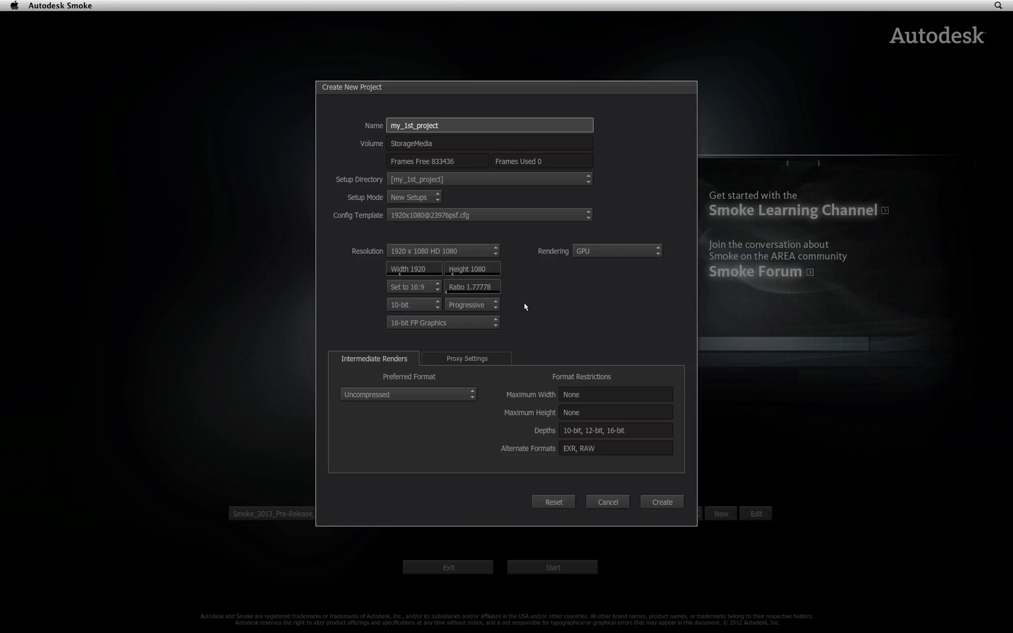
{"action": "mouse_move", "coordinate": [366, 280]}
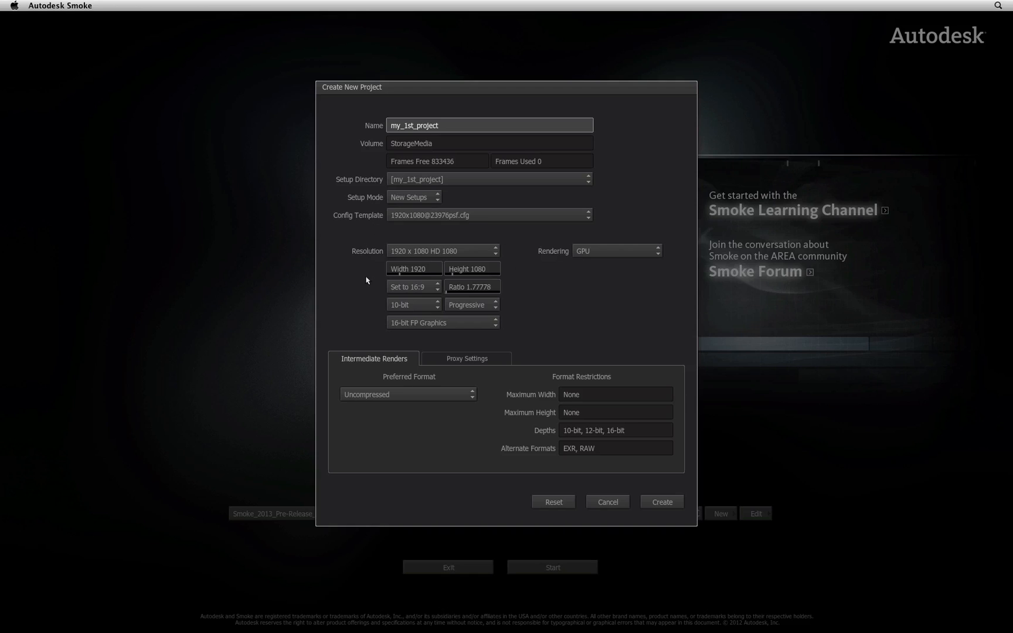
{"action": "mouse_move", "coordinate": [512, 251]}
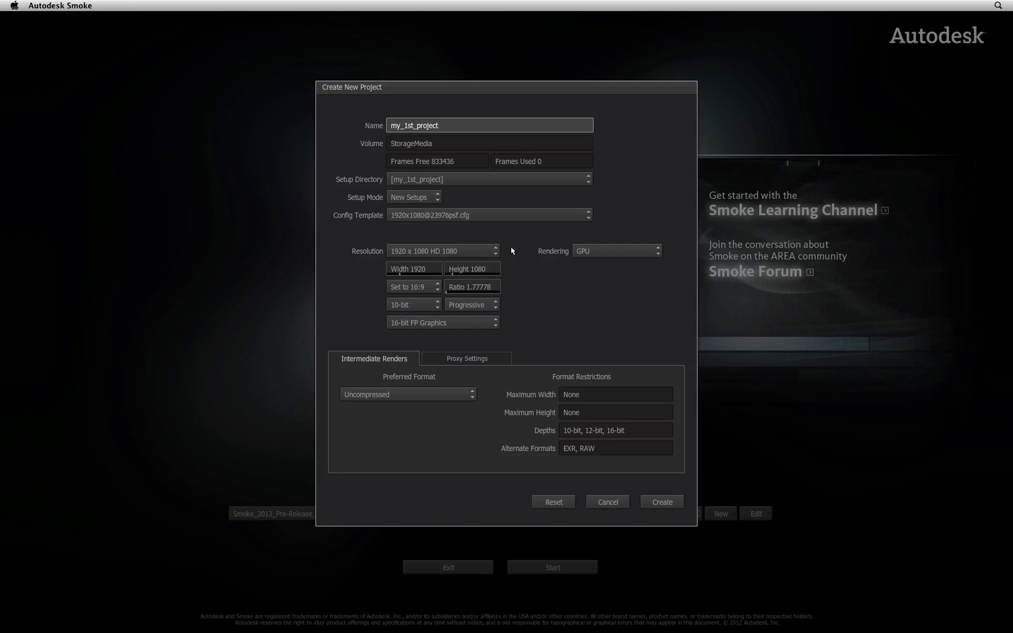
{"action": "mouse_move", "coordinate": [480, 240]}
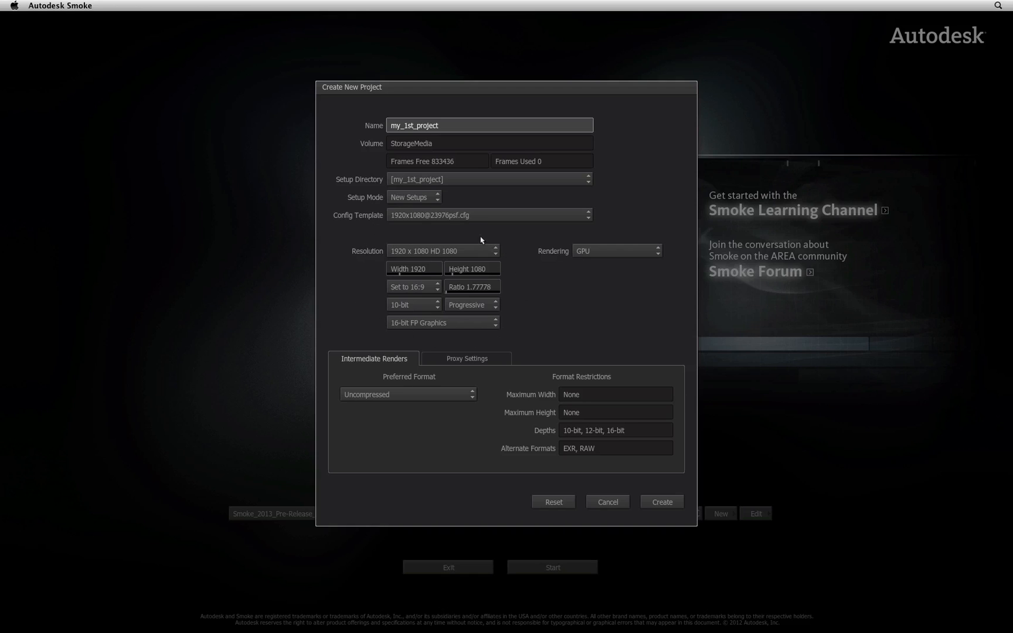
{"action": "mouse_move", "coordinate": [517, 273]}
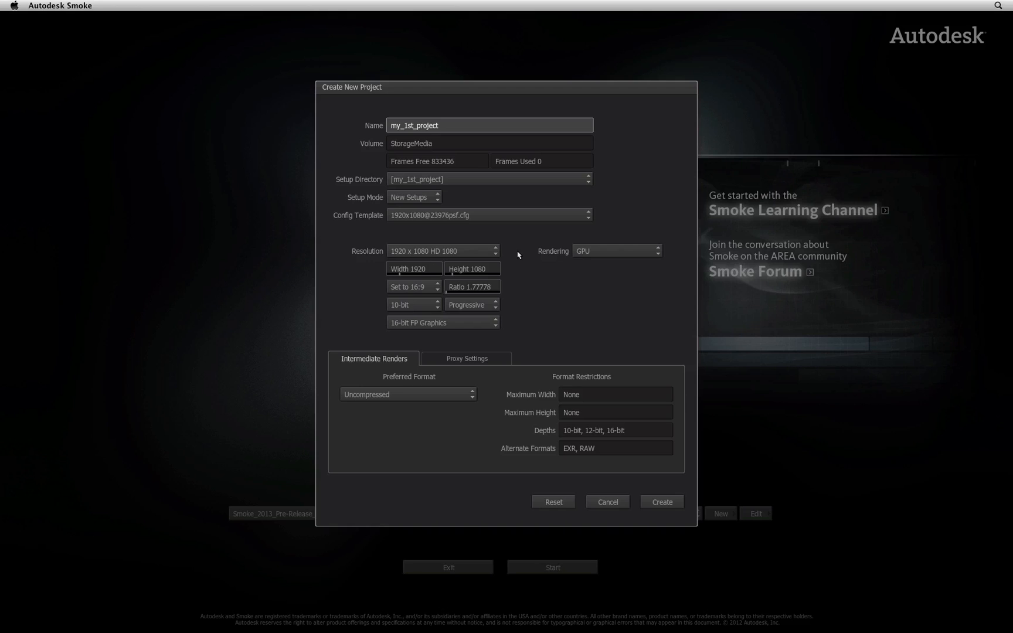
{"action": "mouse_move", "coordinate": [508, 254]}
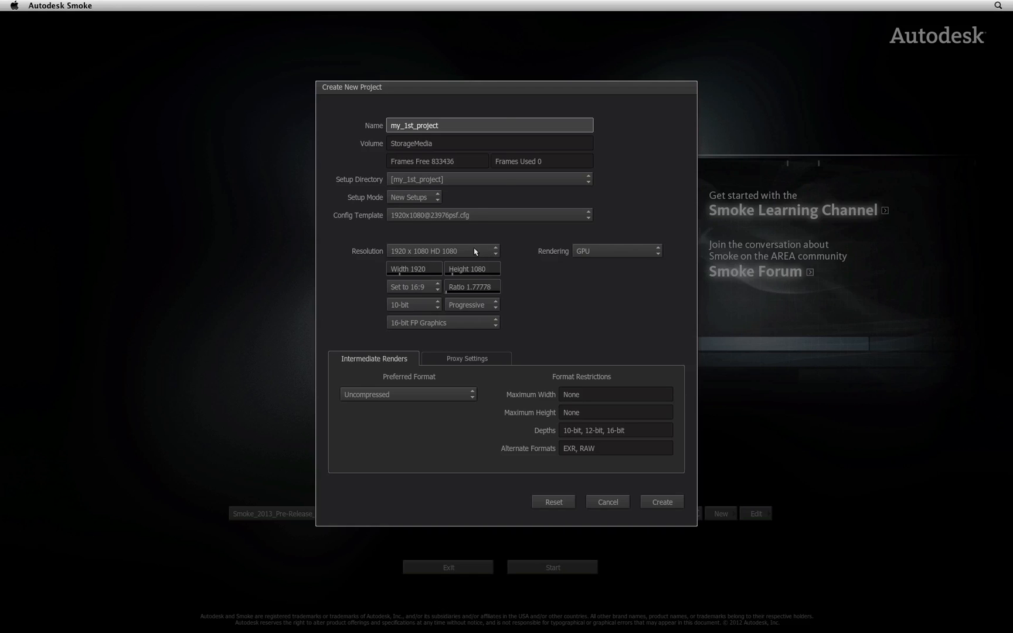
{"action": "left_click", "coordinate": [441, 251]}
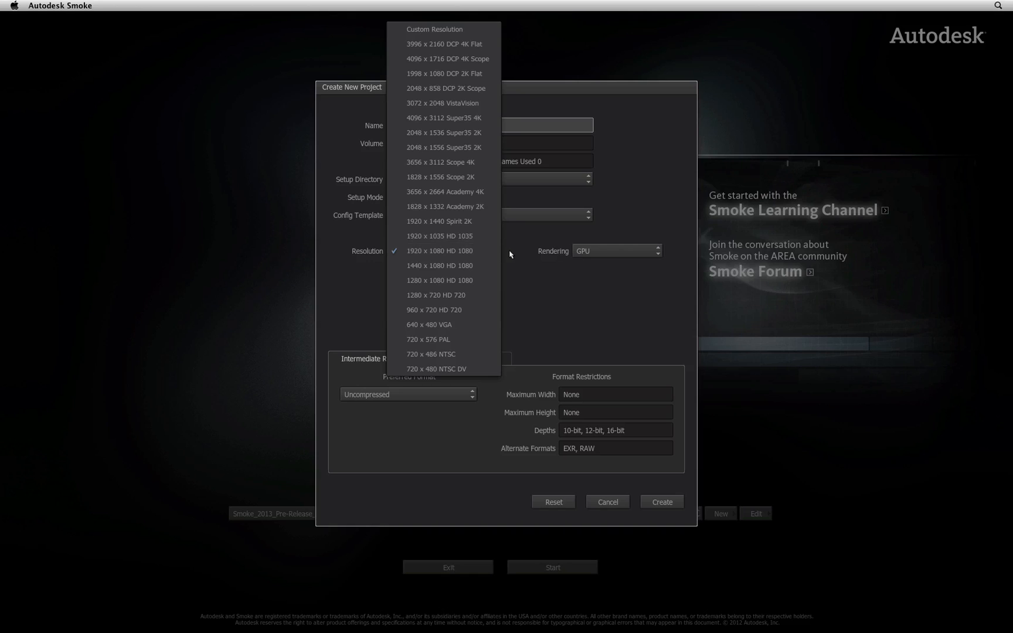
{"action": "left_click", "coordinate": [438, 251]}
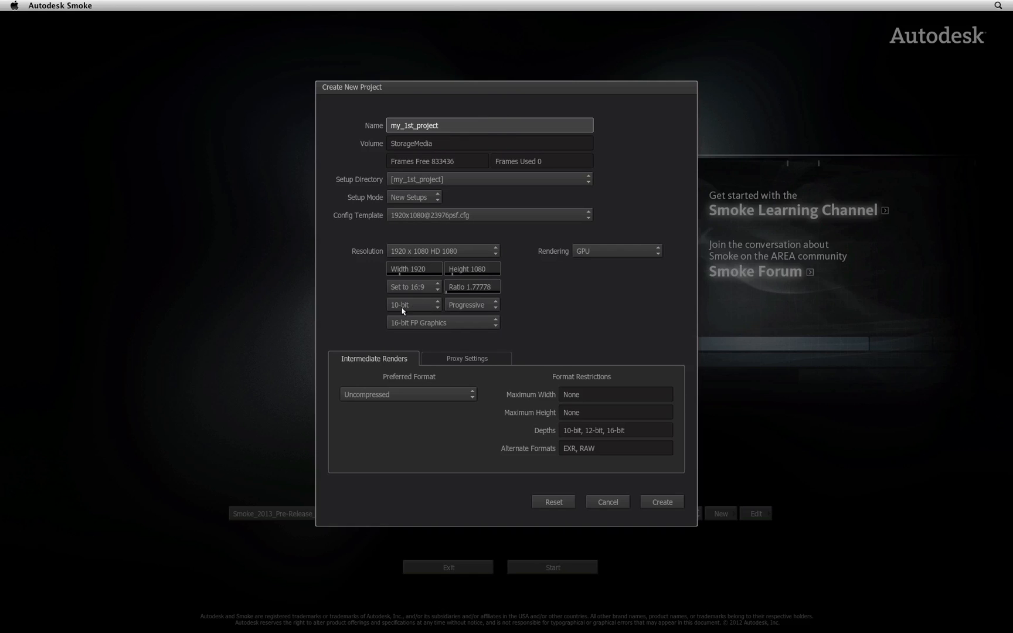
{"action": "mouse_move", "coordinate": [539, 305]}
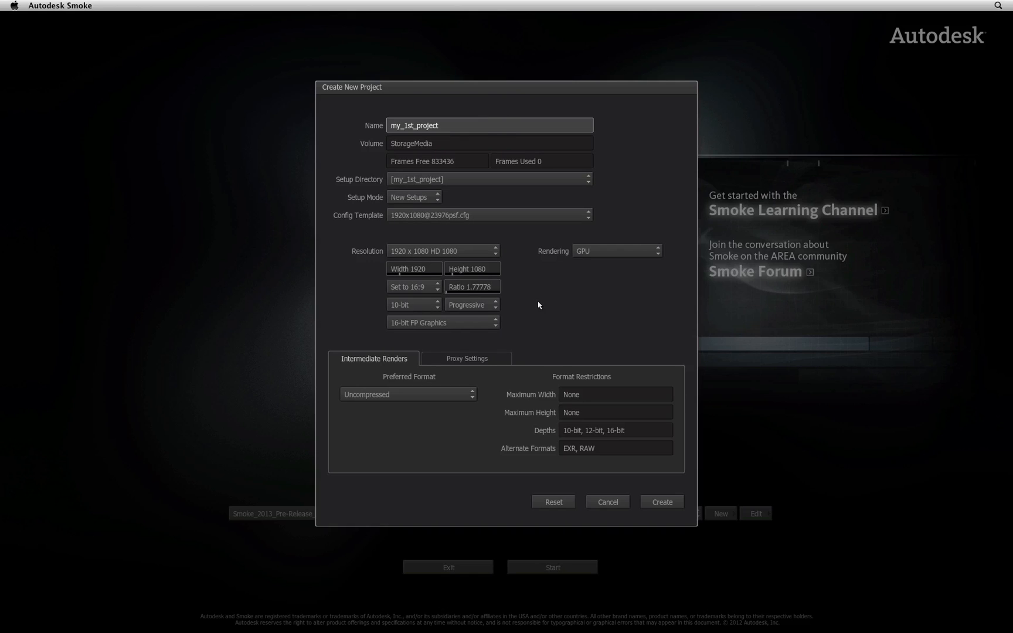
{"action": "mouse_move", "coordinate": [546, 313]}
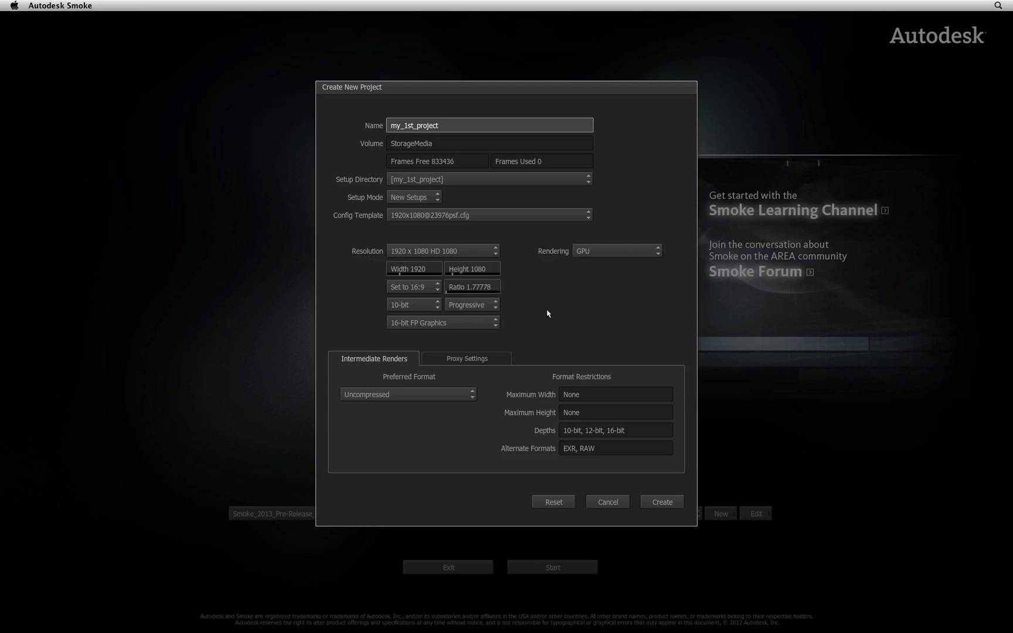
{"action": "mouse_move", "coordinate": [509, 327]}
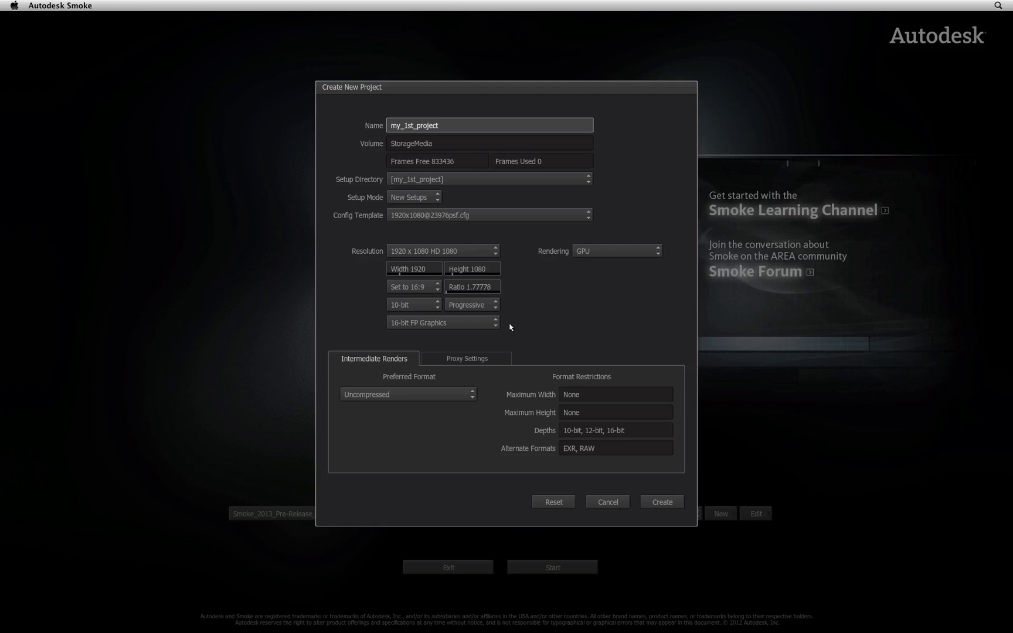
{"action": "mouse_move", "coordinate": [575, 266]}
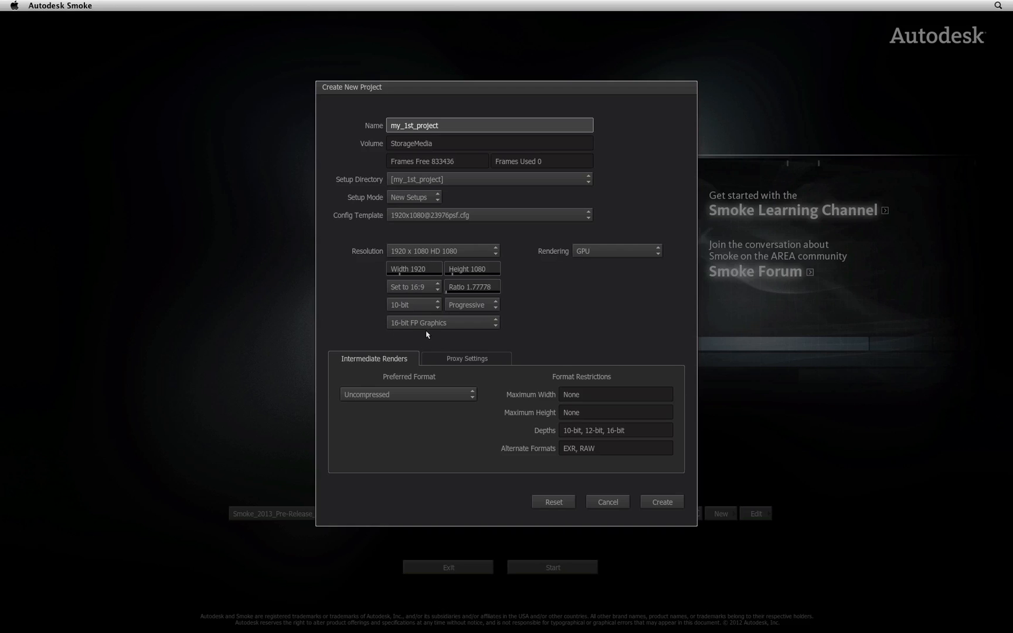
{"action": "mouse_move", "coordinate": [481, 337]}
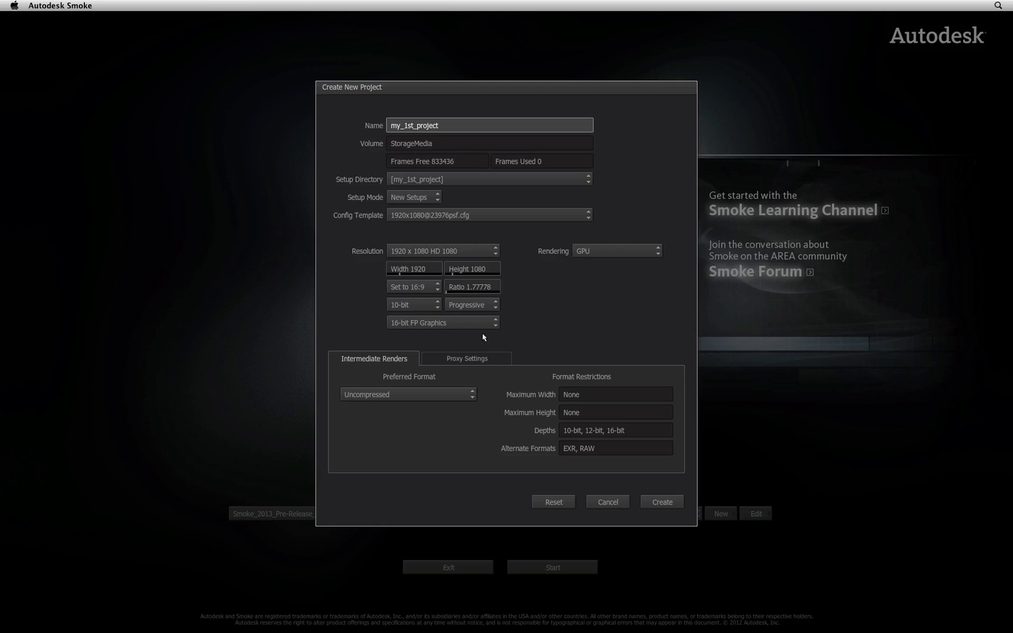
{"action": "mouse_move", "coordinate": [525, 263]}
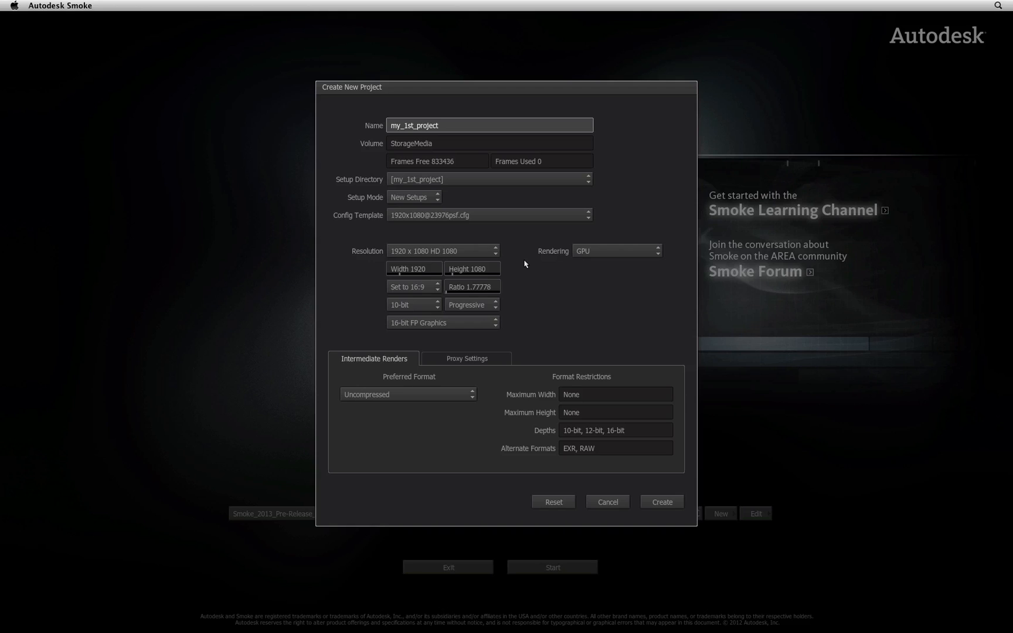
{"action": "mouse_move", "coordinate": [521, 259]}
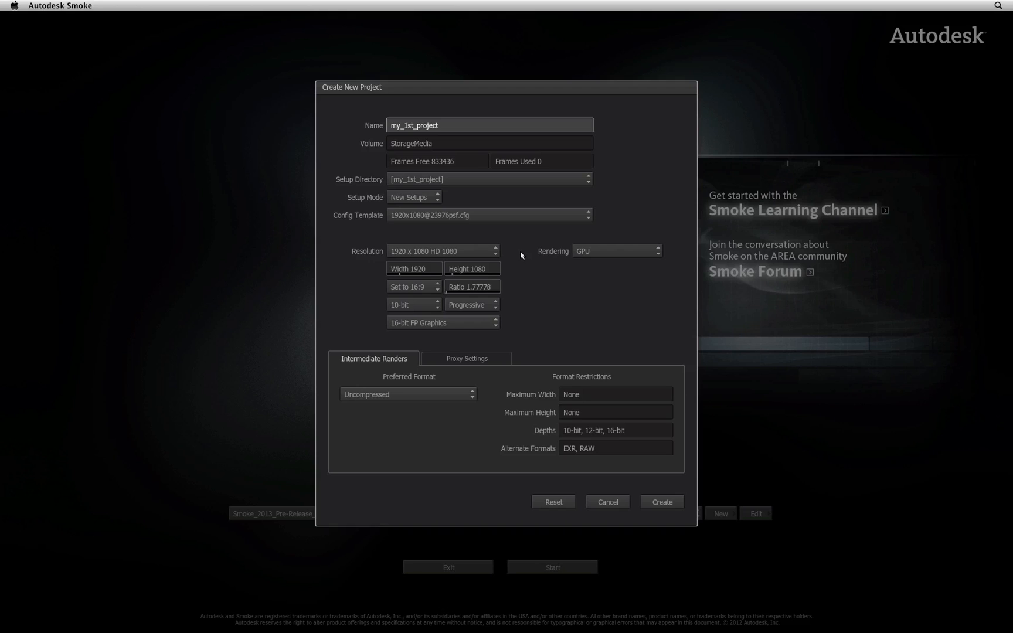
{"action": "mouse_move", "coordinate": [369, 224]}
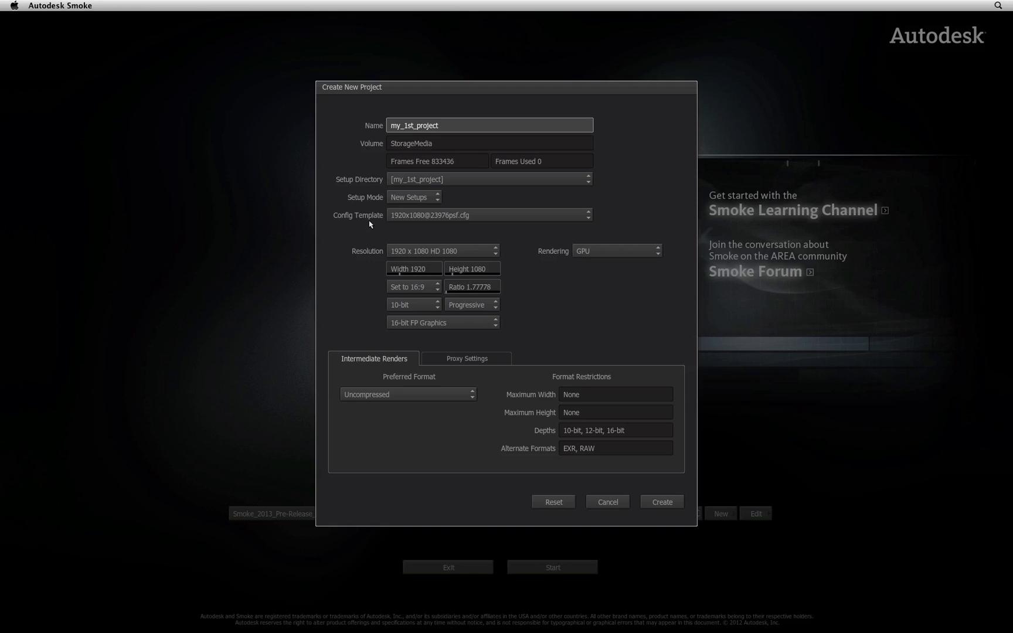
{"action": "mouse_move", "coordinate": [626, 217]}
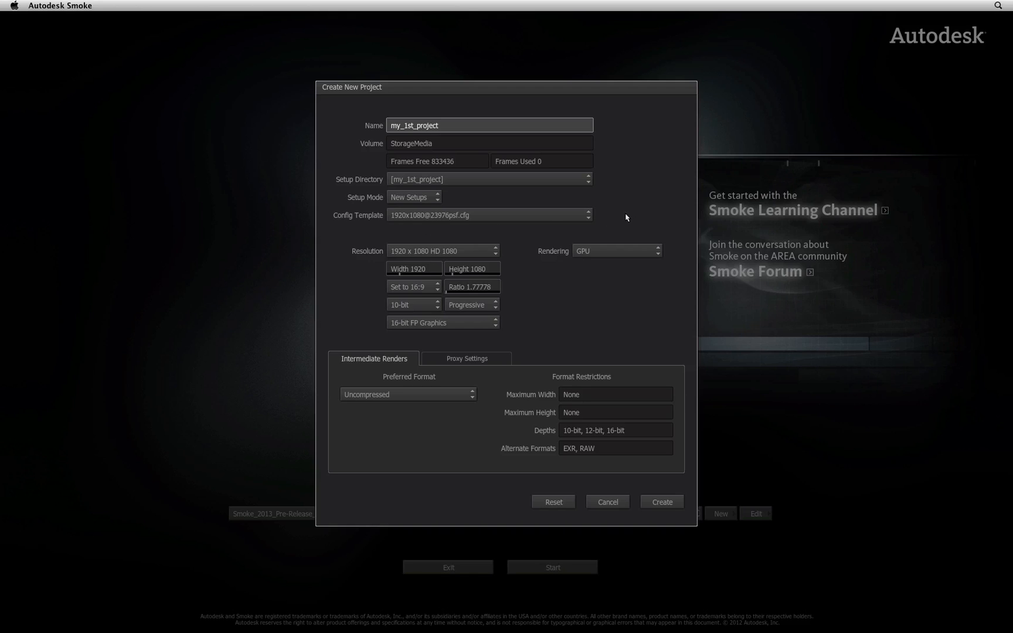
{"action": "mouse_move", "coordinate": [597, 217]}
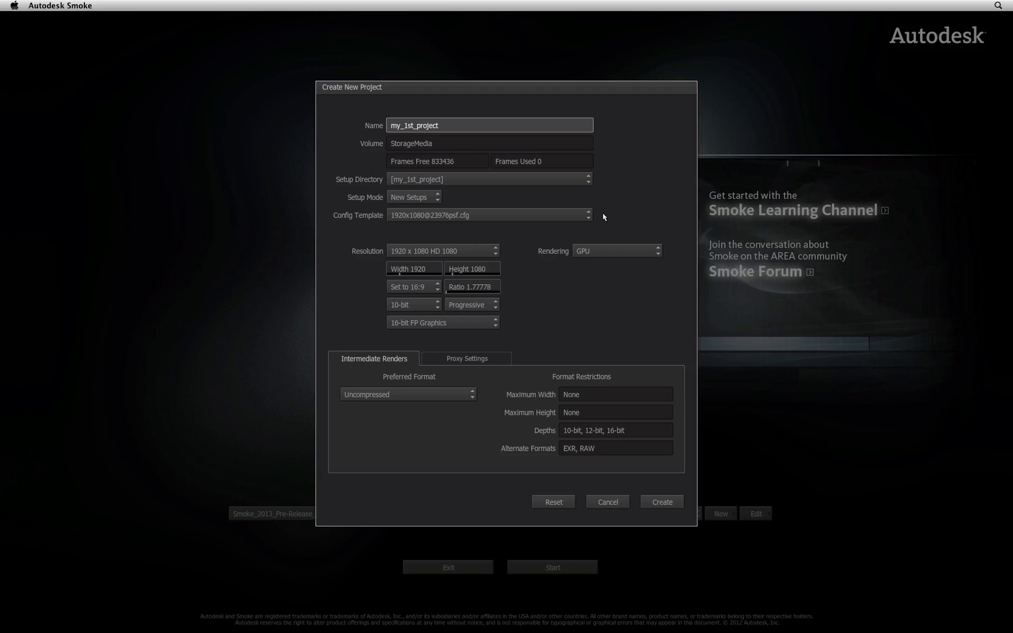
{"action": "mouse_move", "coordinate": [407, 232]}
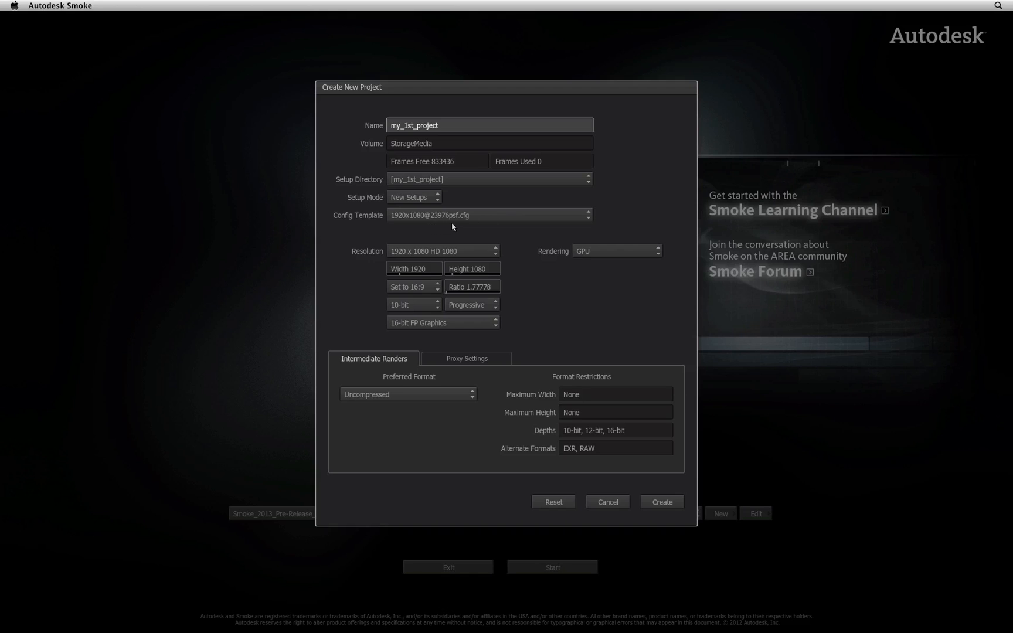
{"action": "mouse_move", "coordinate": [463, 227]}
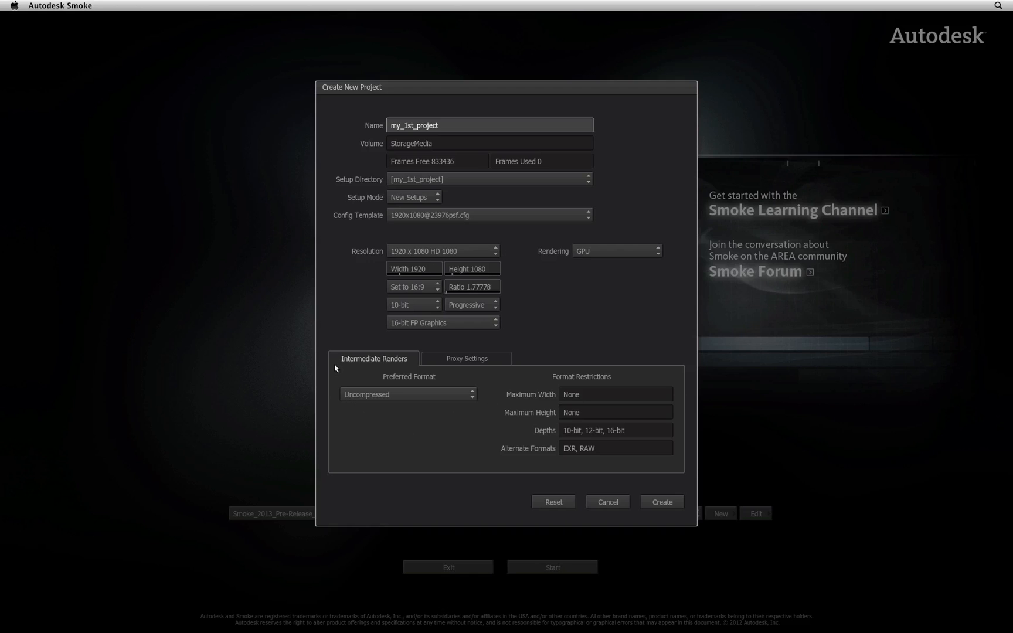
{"action": "mouse_move", "coordinate": [385, 366]}
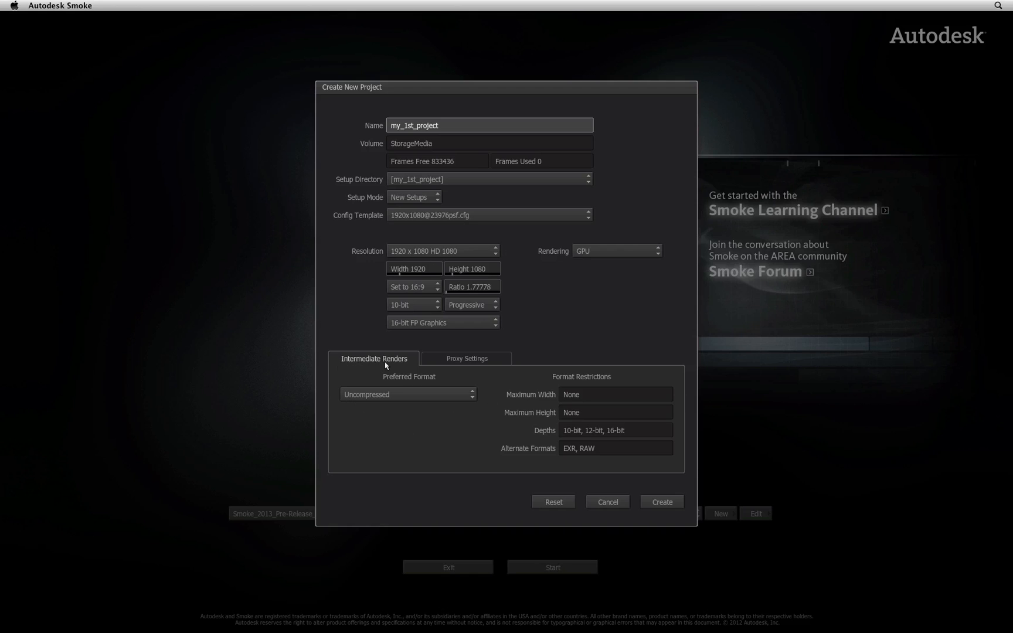
{"action": "mouse_move", "coordinate": [405, 421]}
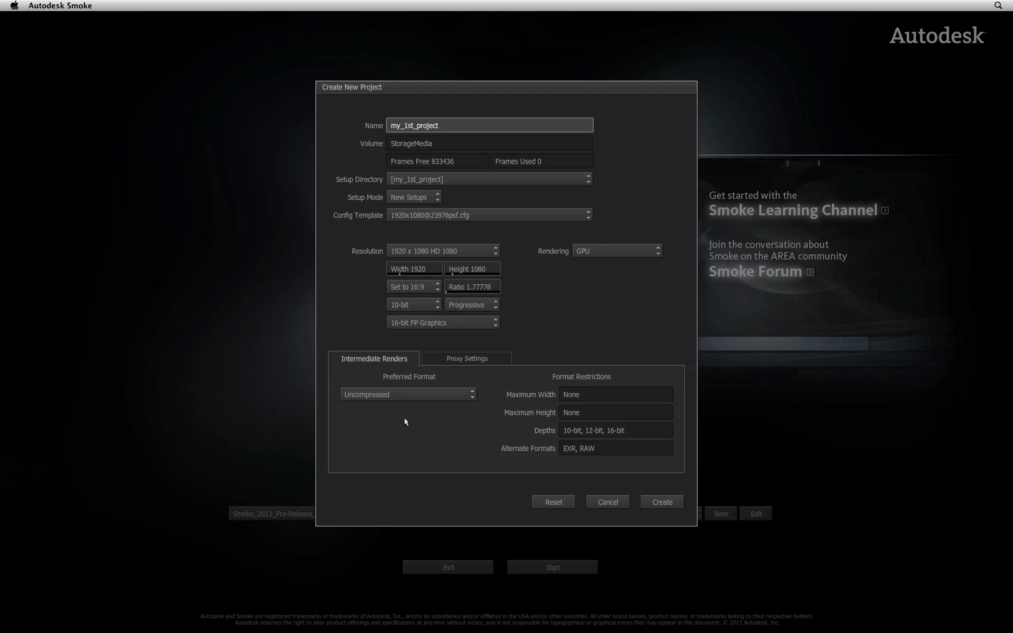
{"action": "mouse_move", "coordinate": [413, 415]}
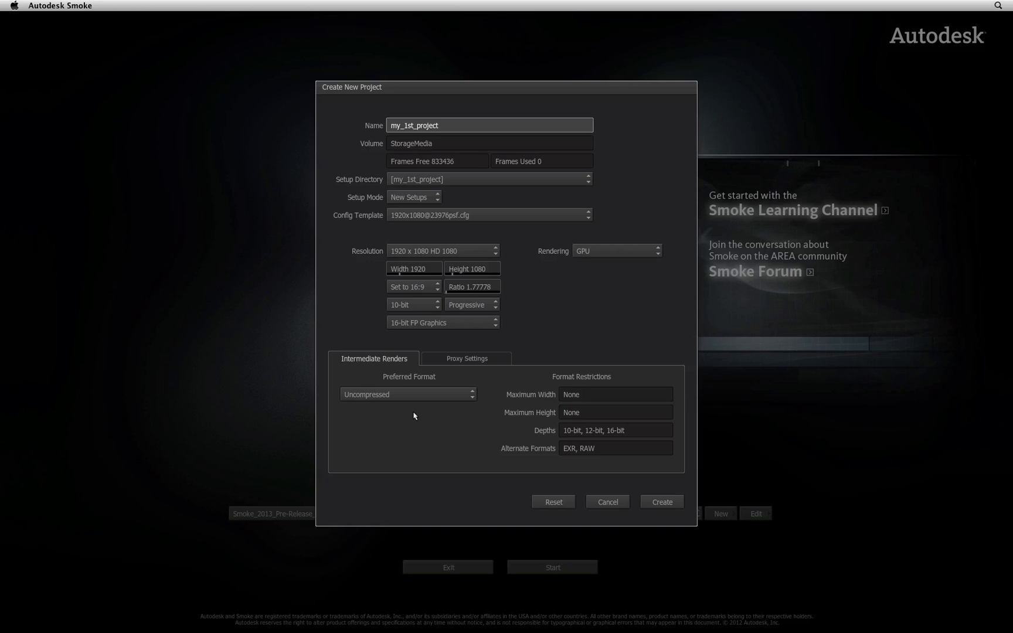
{"action": "mouse_move", "coordinate": [421, 406]}
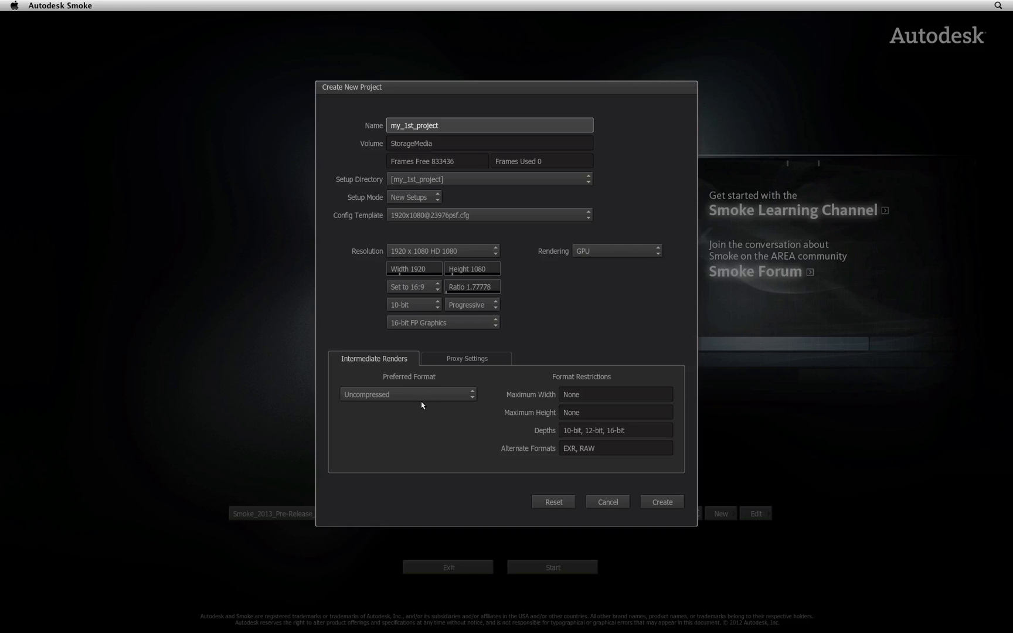
- Set the preferred intermediate render format to ProRes 422
{"action": "left_click", "coordinate": [408, 394]}
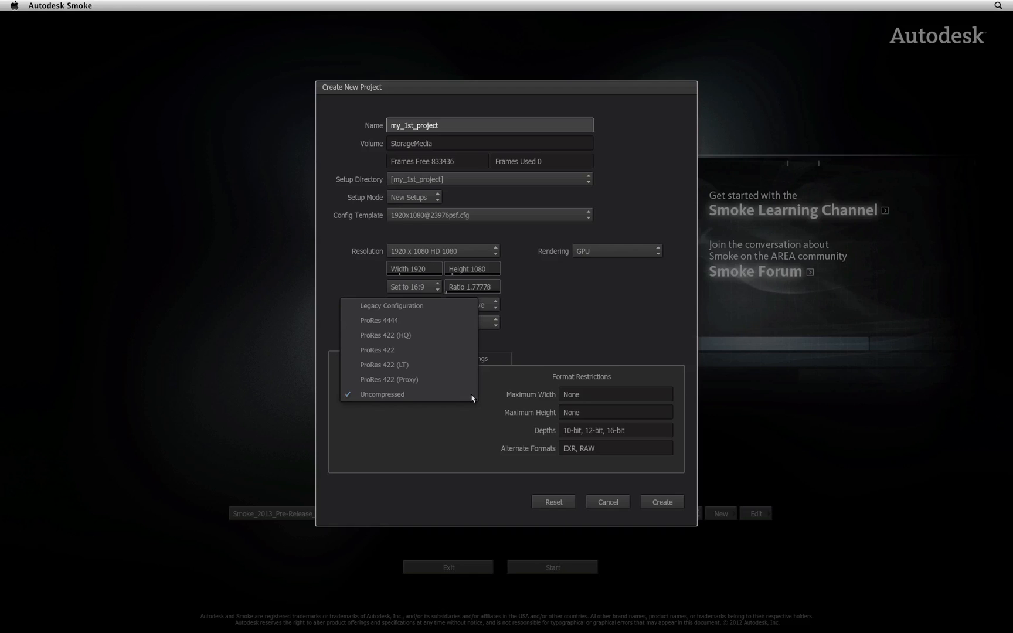
{"action": "mouse_move", "coordinate": [456, 356]}
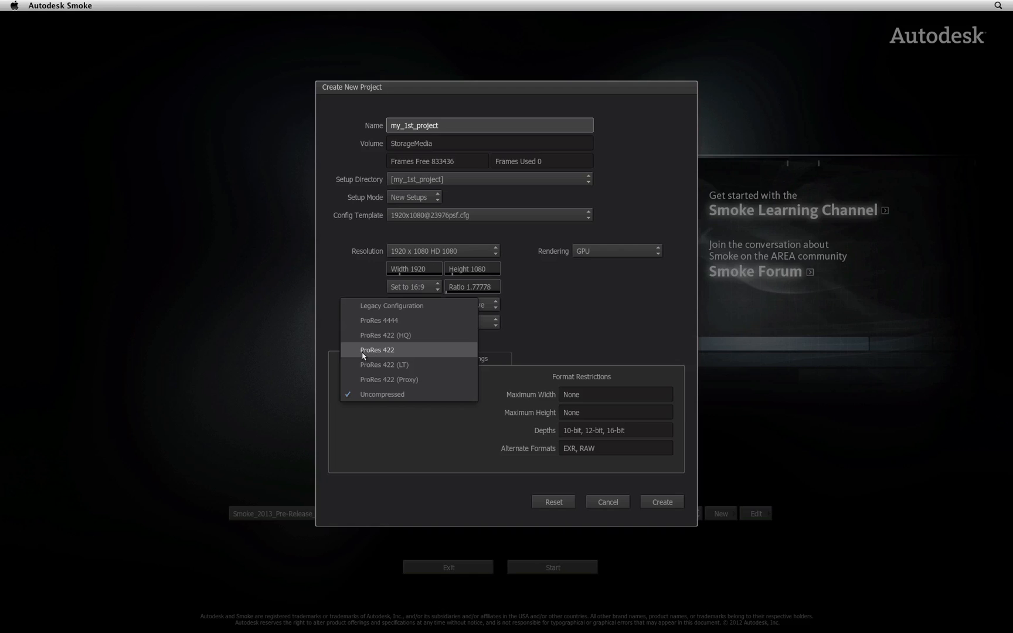
{"action": "left_click", "coordinate": [376, 349]}
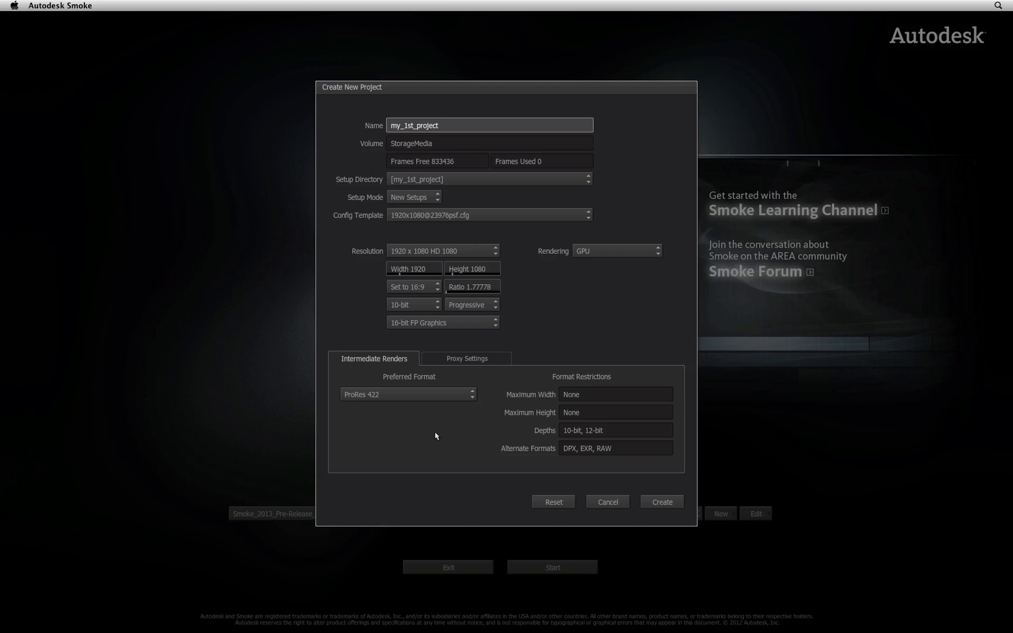
{"action": "mouse_move", "coordinate": [463, 369]}
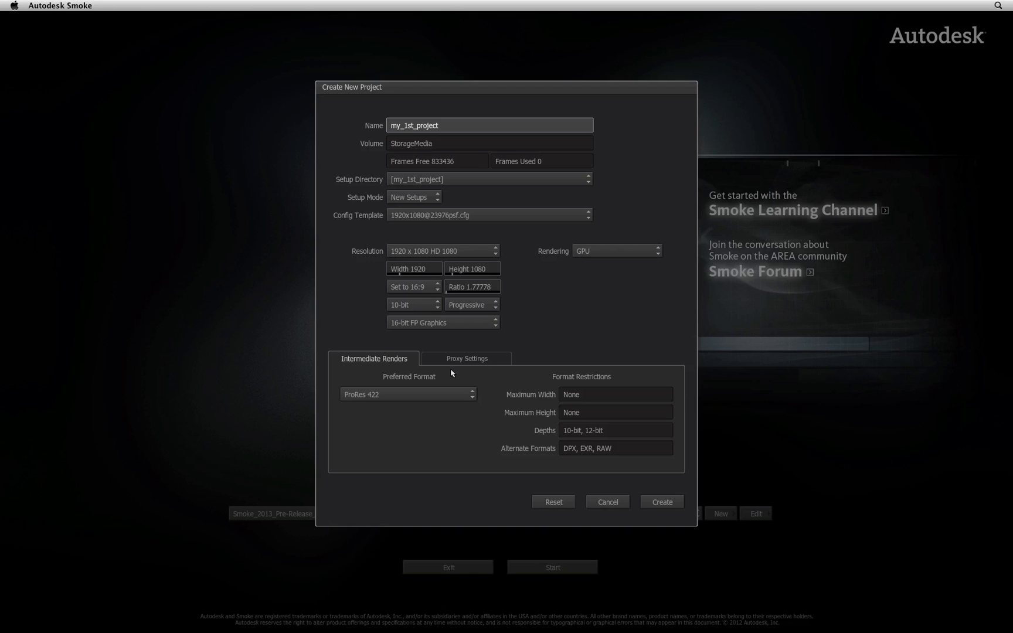
- Preview the Proxies On options, then set the project's proxies back to Off
{"action": "left_click", "coordinate": [466, 359]}
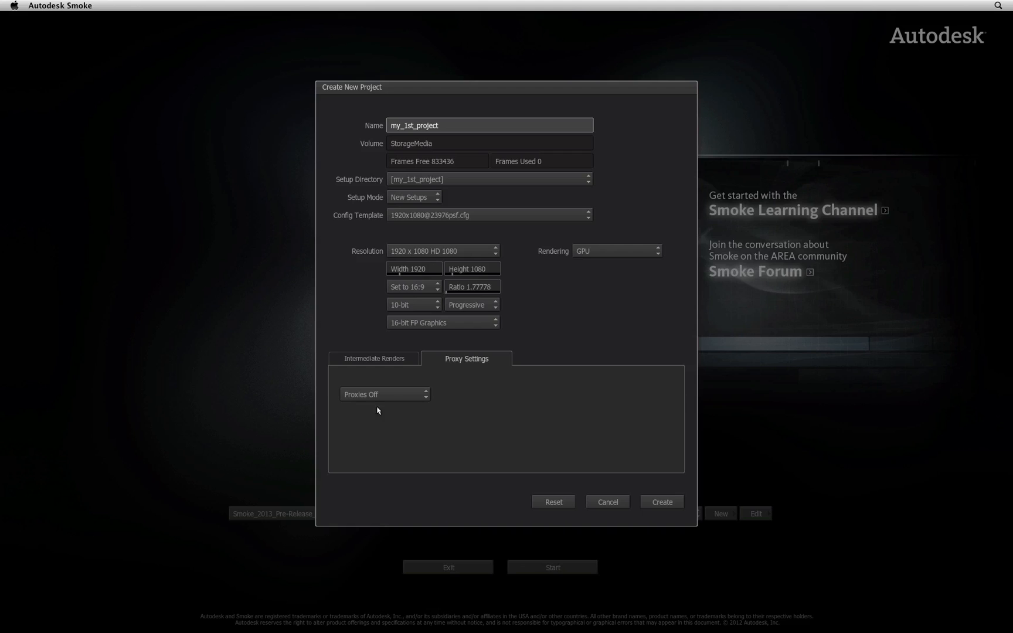
{"action": "left_click", "coordinate": [381, 394]}
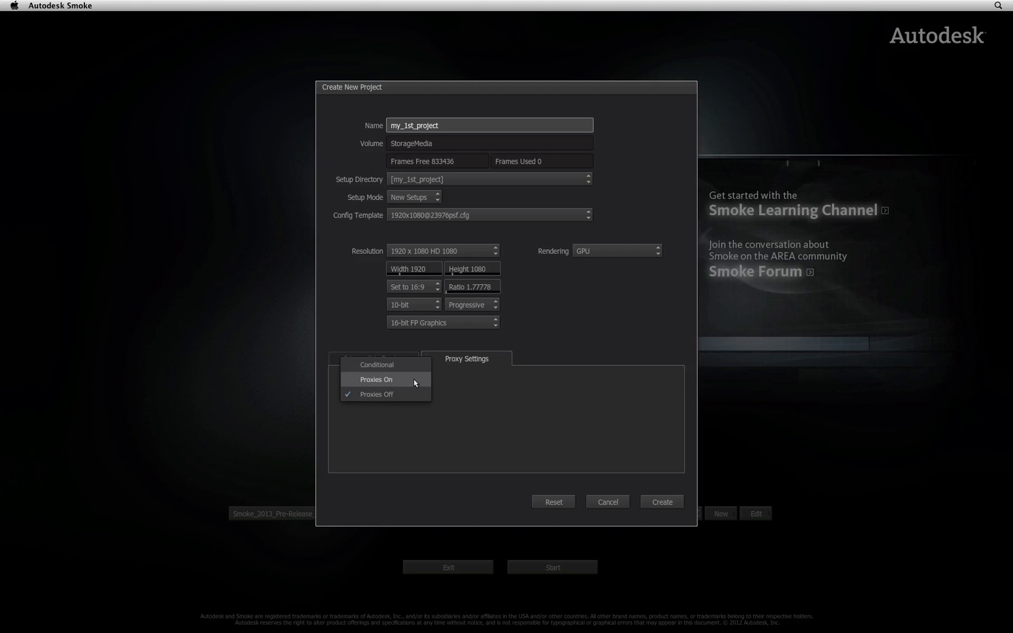
{"action": "left_click", "coordinate": [376, 379]}
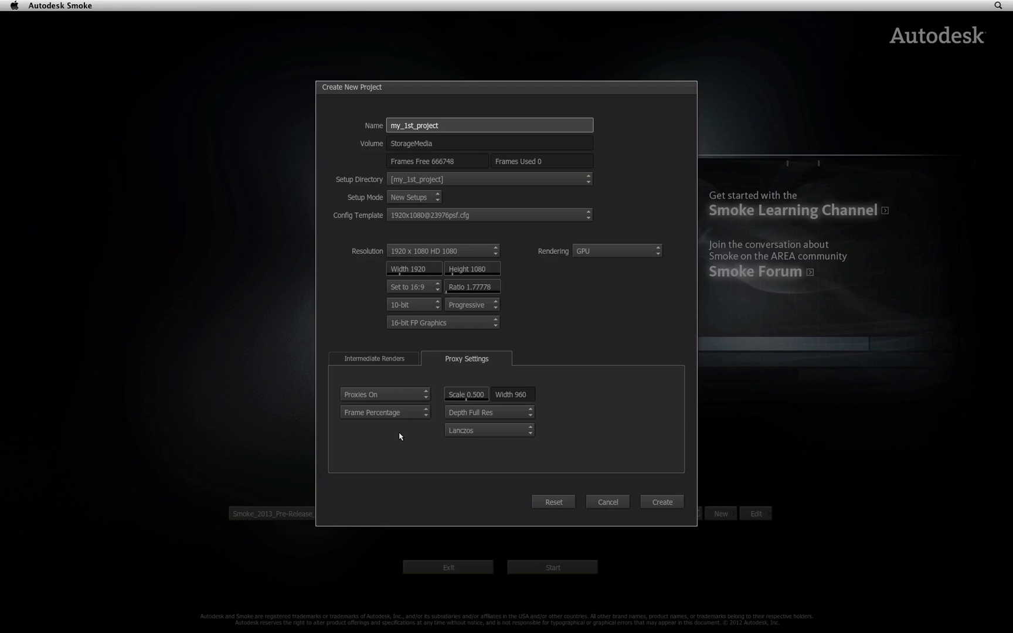
{"action": "mouse_move", "coordinate": [428, 431]}
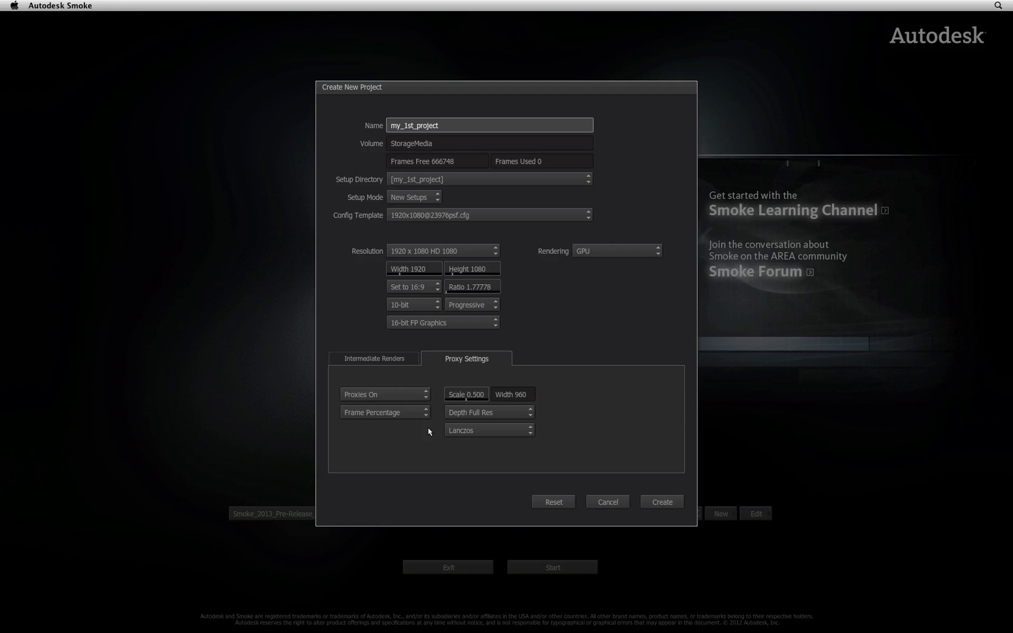
{"action": "left_click", "coordinate": [385, 394]}
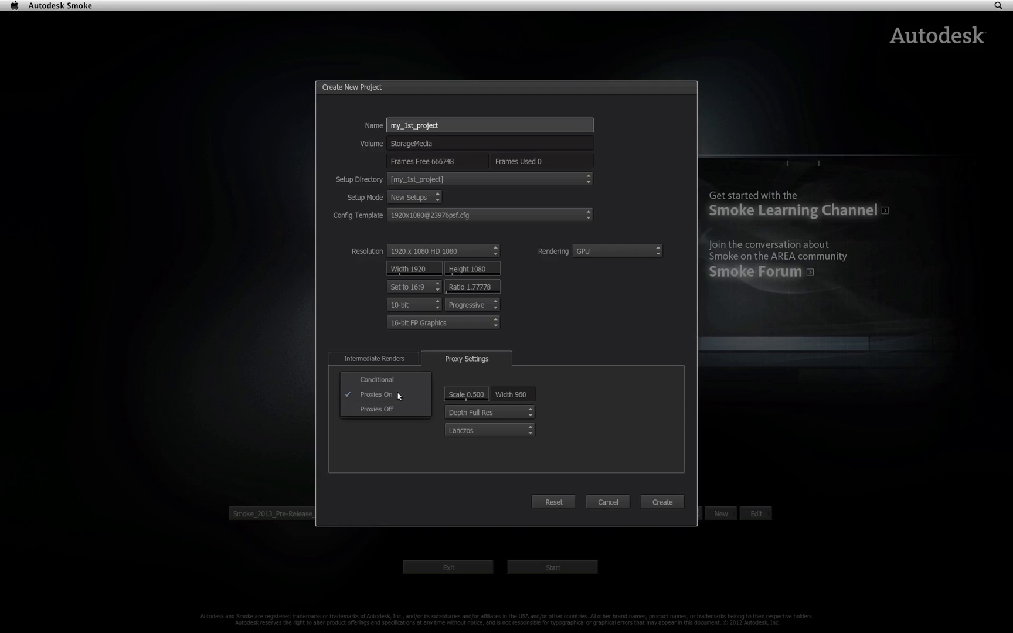
{"action": "left_click", "coordinate": [376, 409]}
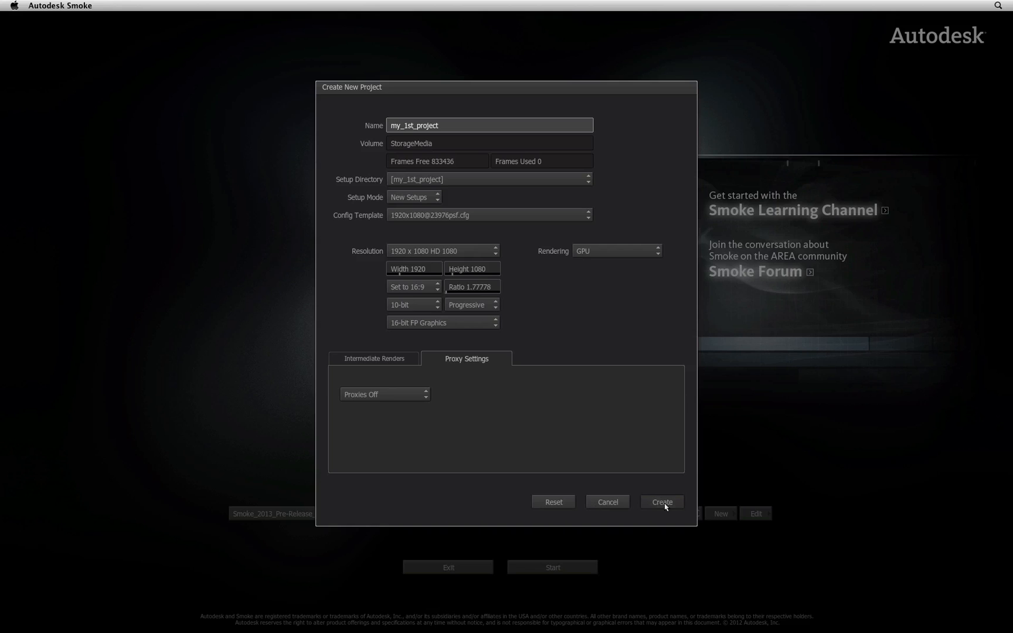
- Create the 1920x1080 project my_1st_project with the configured settings
{"action": "left_click", "coordinate": [661, 502]}
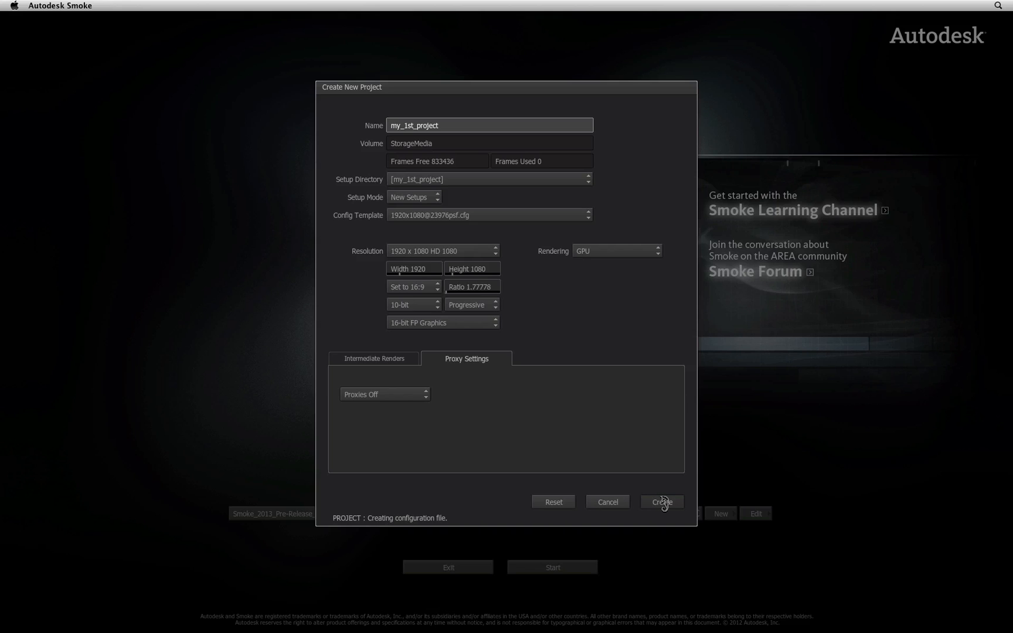
{"action": "left_click", "coordinate": [661, 501]}
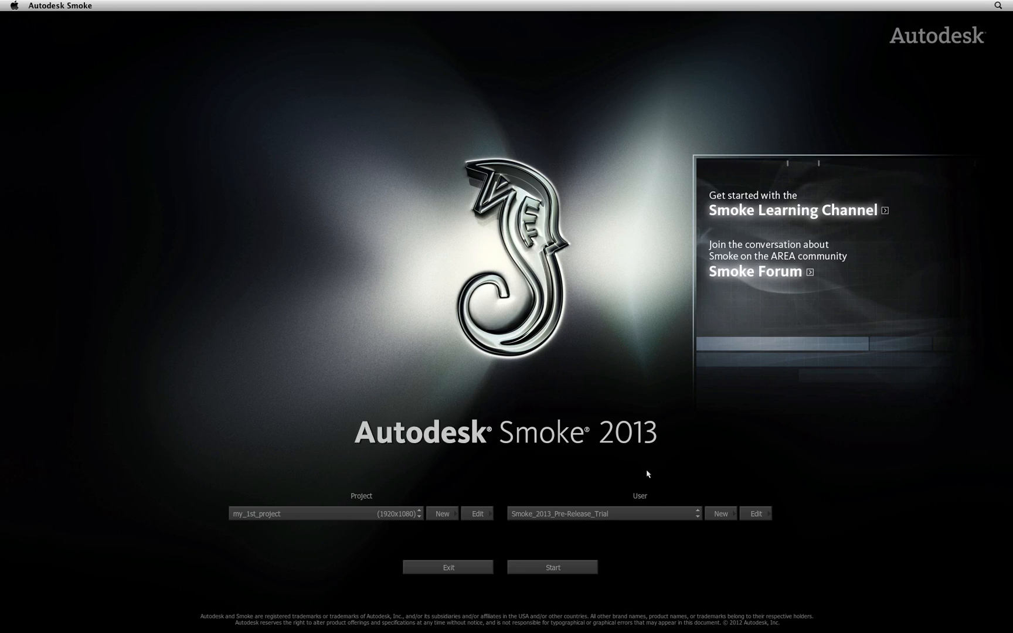
{"action": "mouse_move", "coordinate": [640, 475]}
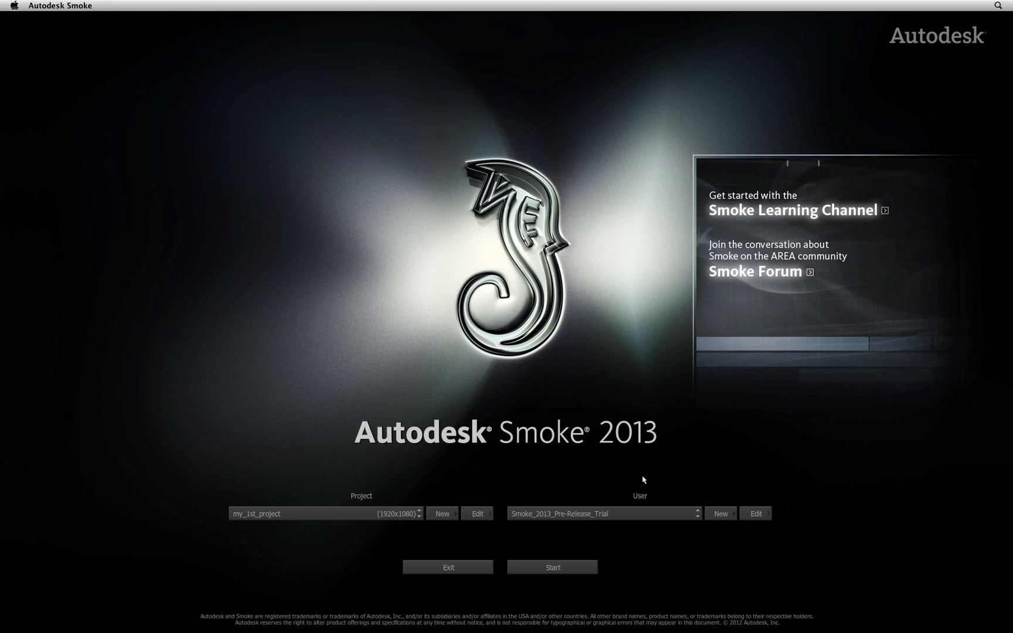
{"action": "mouse_move", "coordinate": [722, 530]}
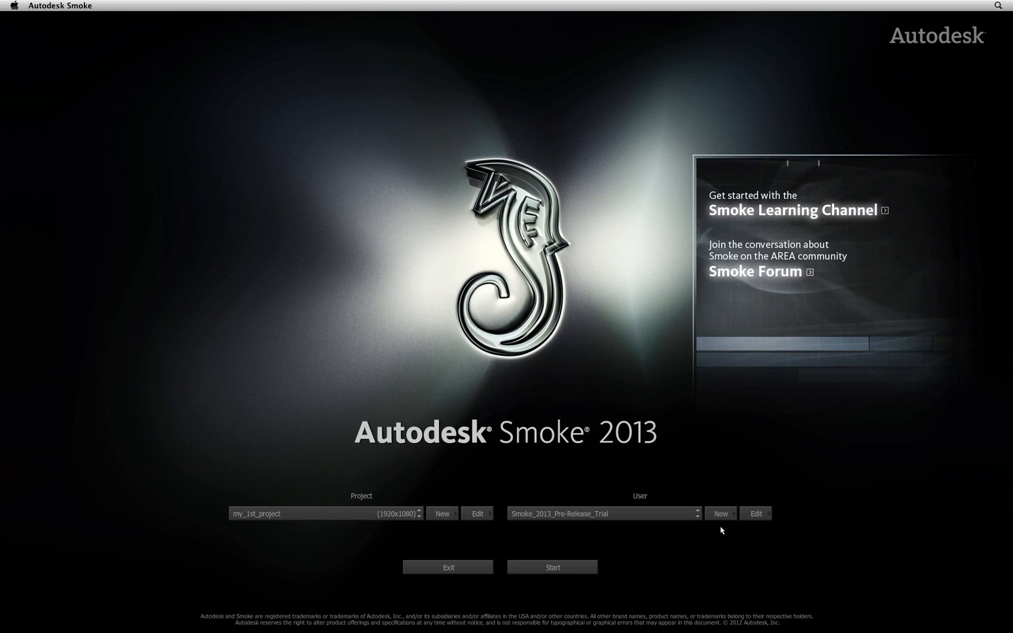
- Create the user profile 'Grant' and start Smoke with my_1st_project
{"action": "left_click", "coordinate": [720, 513]}
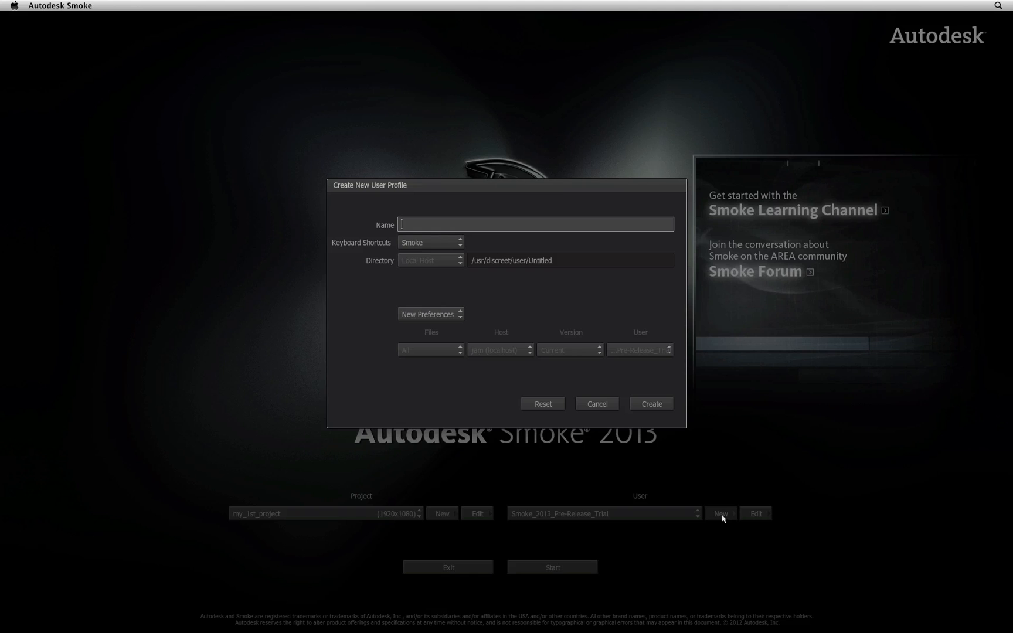
{"action": "type", "text": "Grant"}
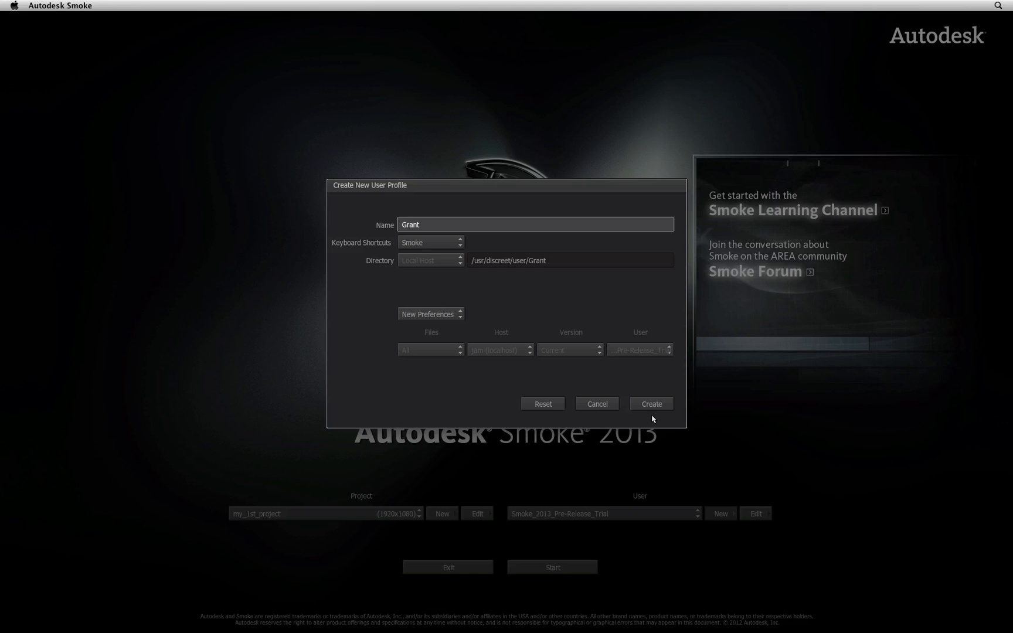
{"action": "mouse_move", "coordinate": [384, 243]}
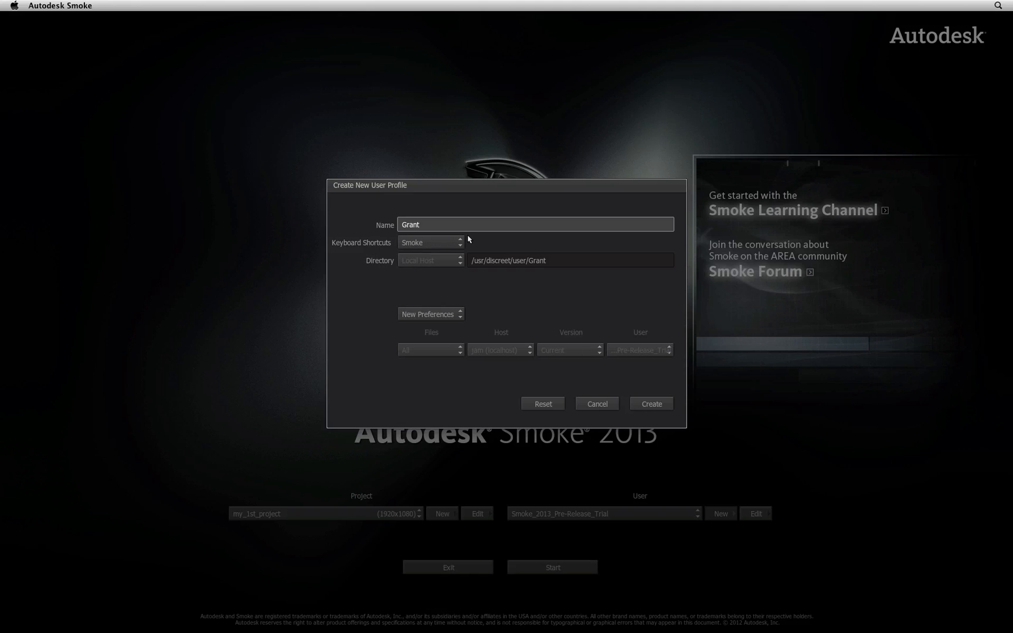
{"action": "mouse_move", "coordinate": [426, 249]}
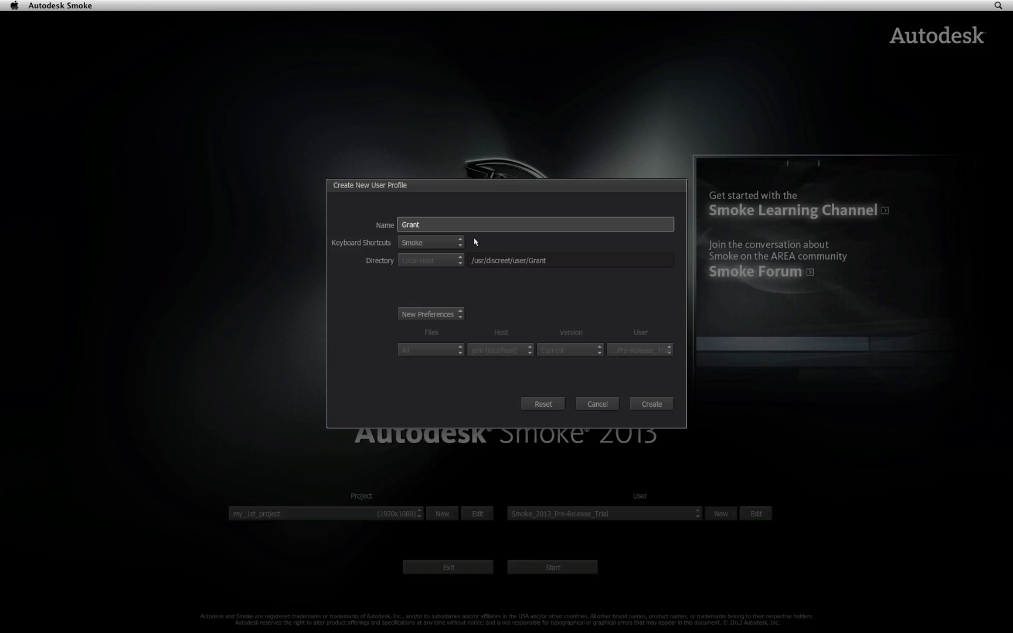
{"action": "left_click", "coordinate": [651, 404]}
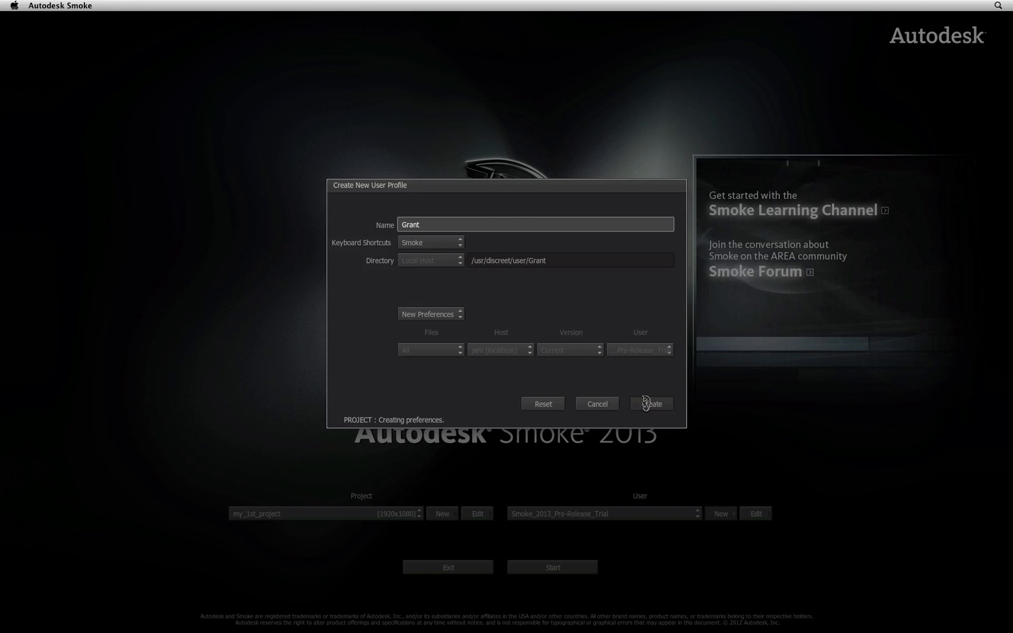
{"action": "left_click", "coordinate": [650, 404]}
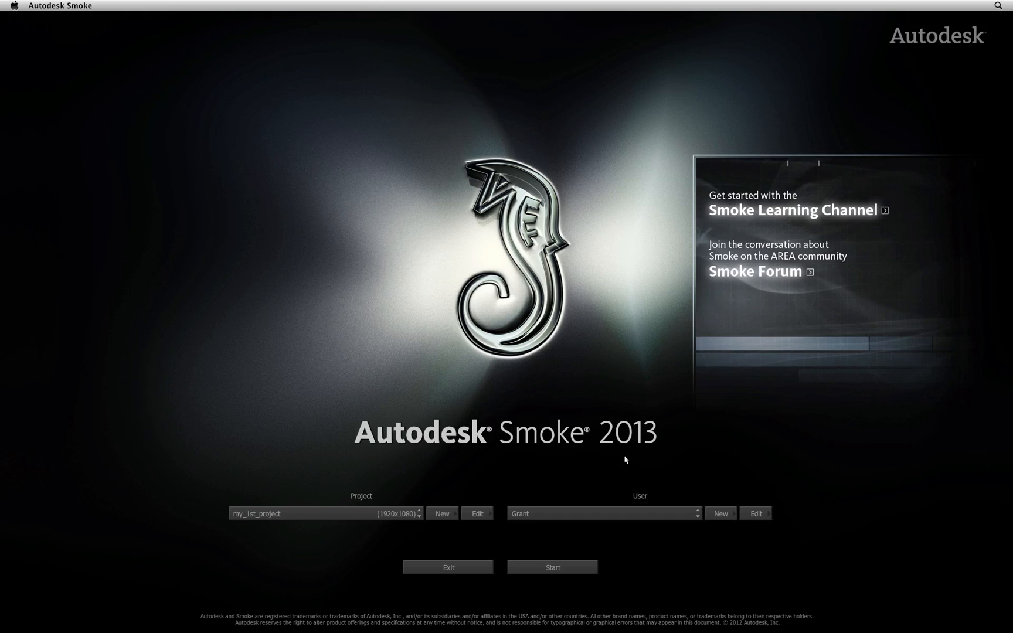
{"action": "left_click", "coordinate": [551, 567]}
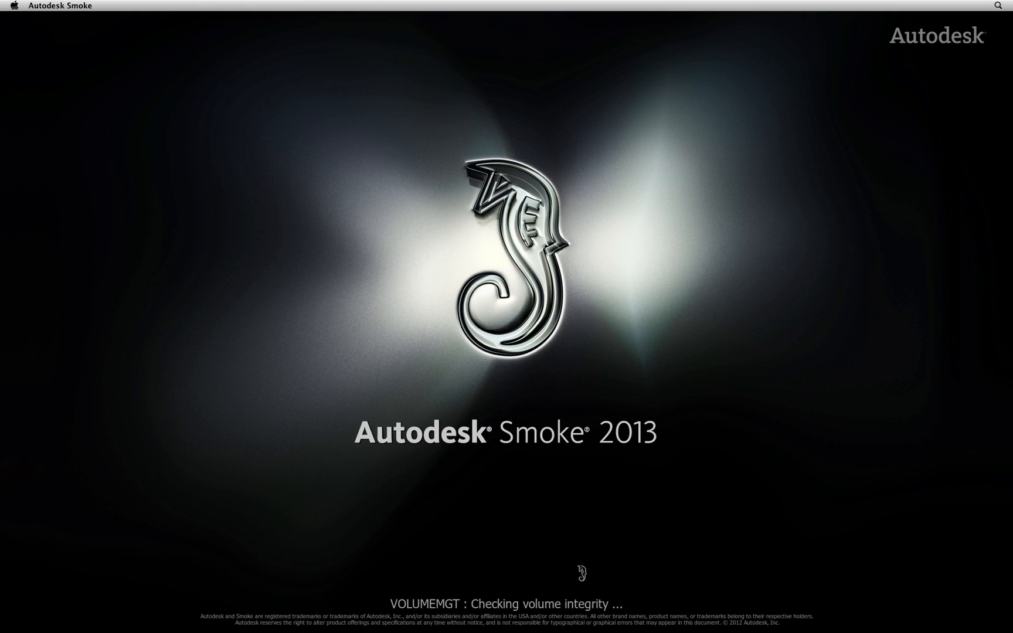